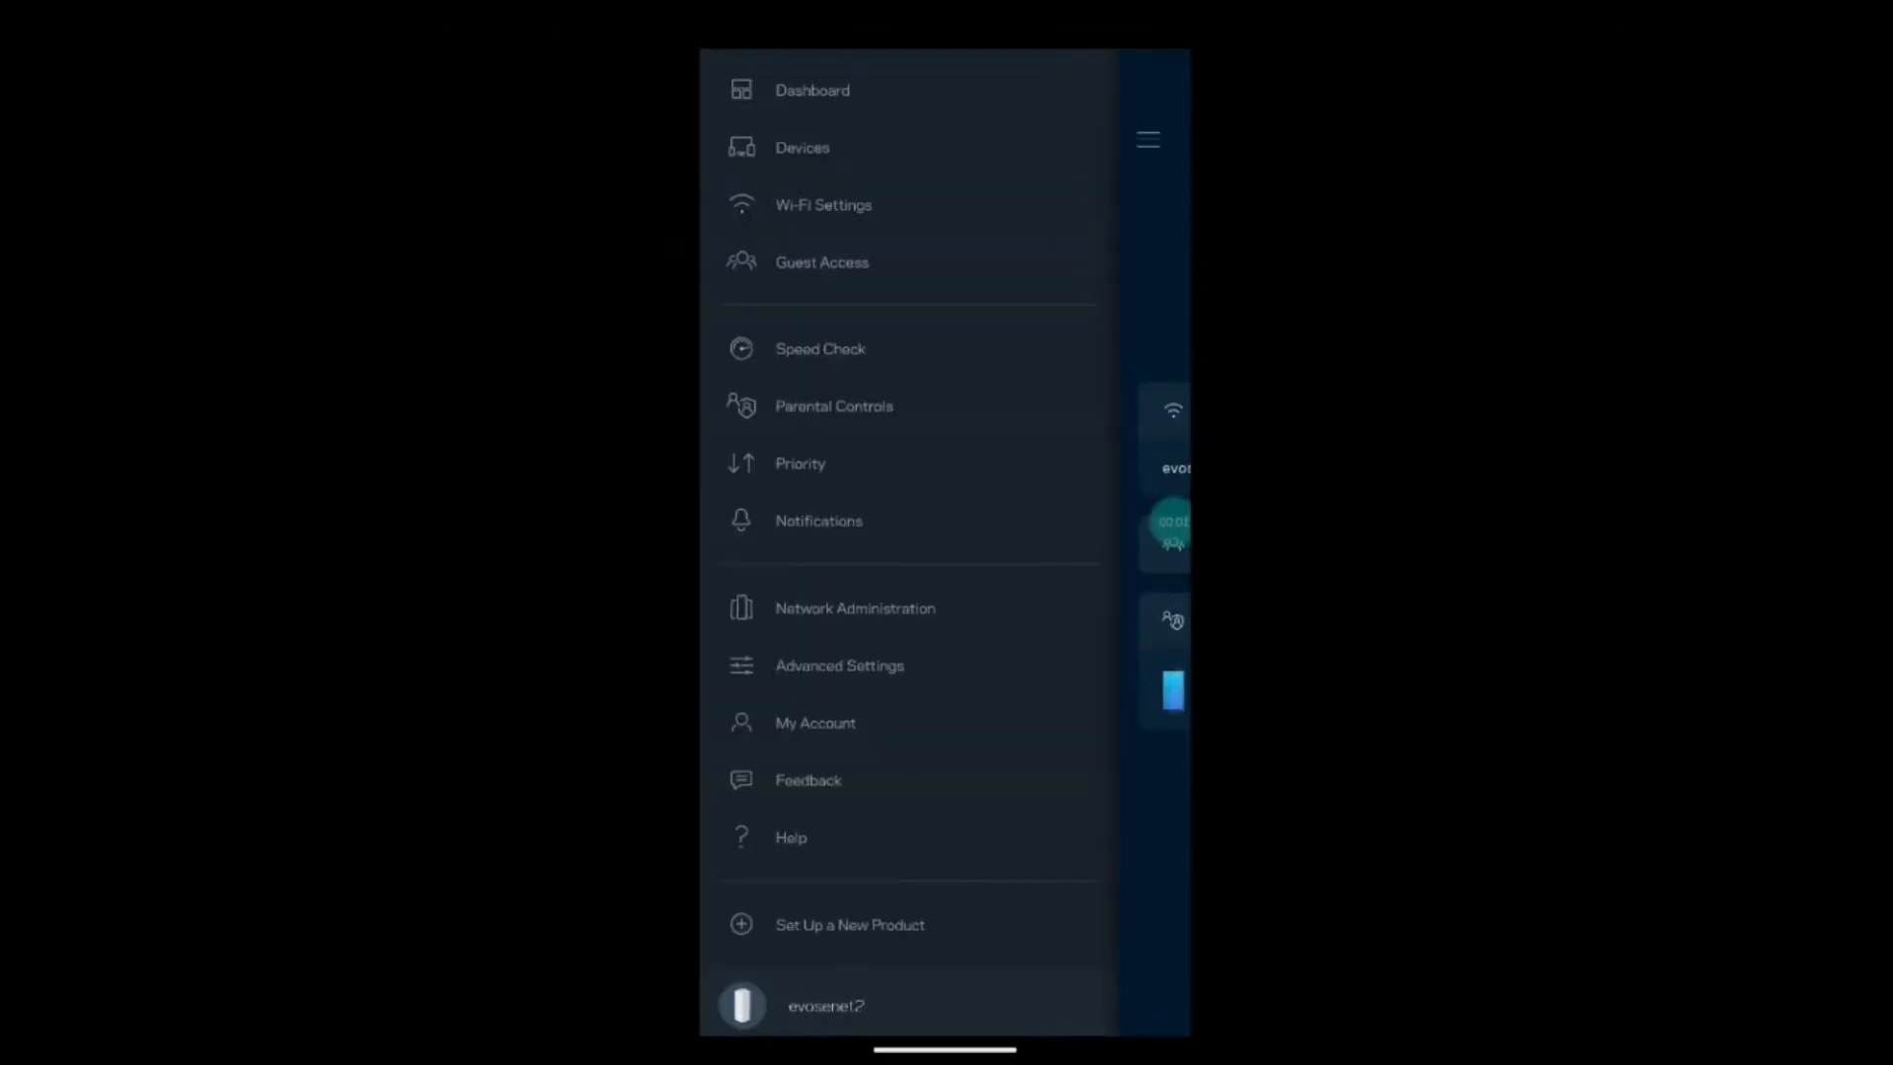
# Browse connected devices, view the Motorola moto g fast details, then check device priority settings.
pyautogui.click(802, 147)
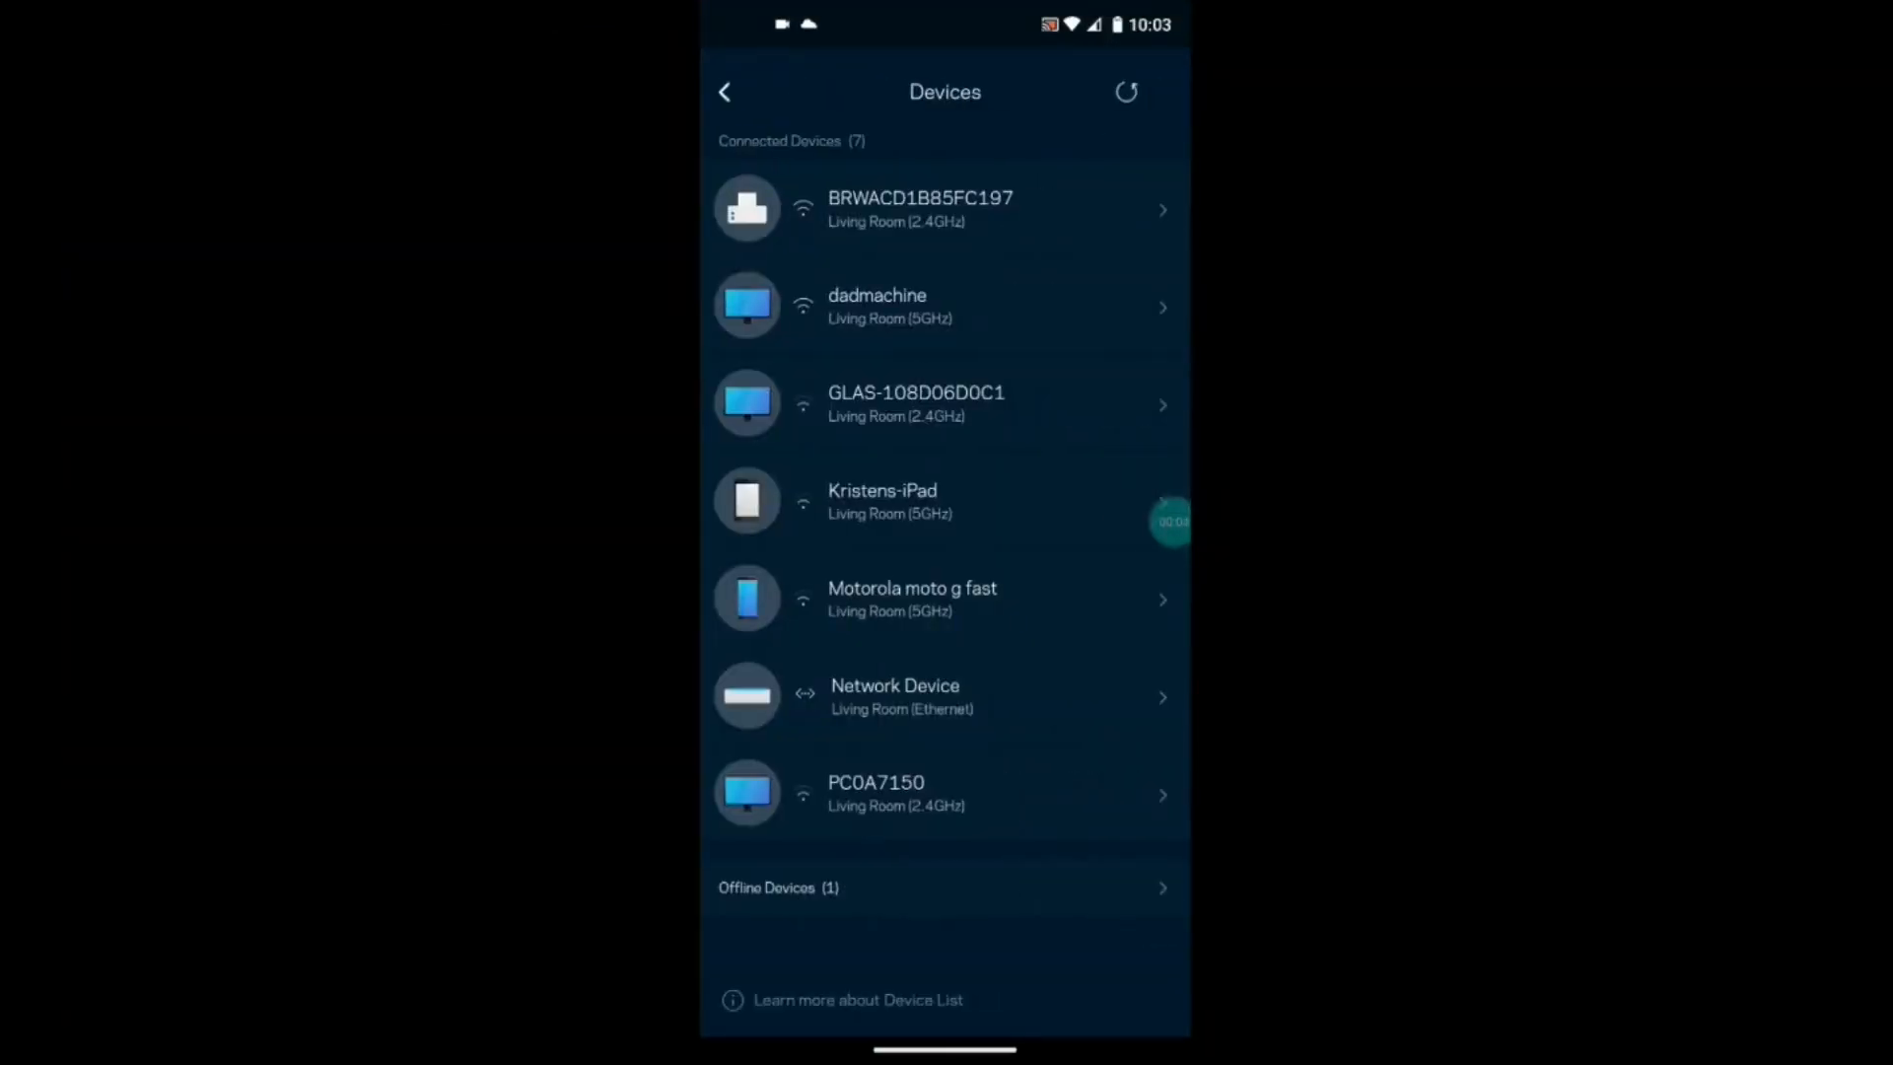
pyautogui.click(911, 597)
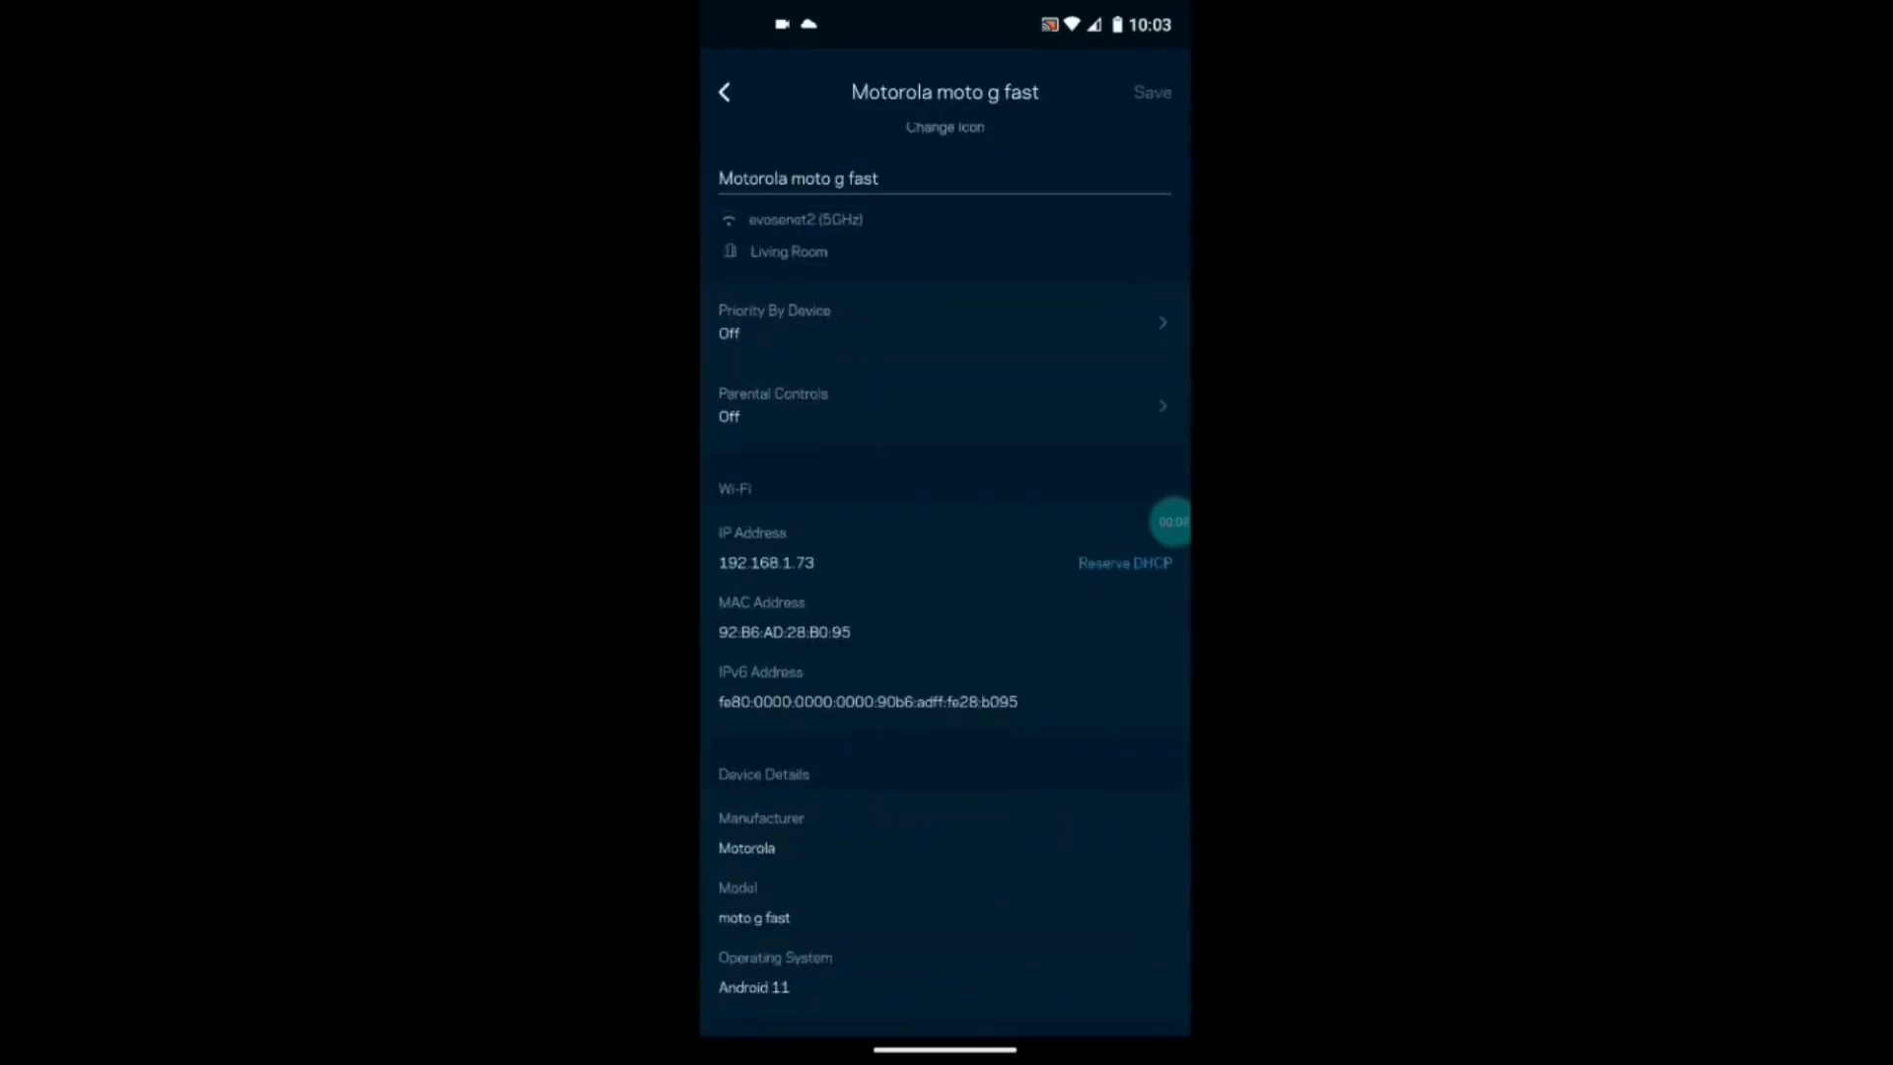
pyautogui.click(724, 92)
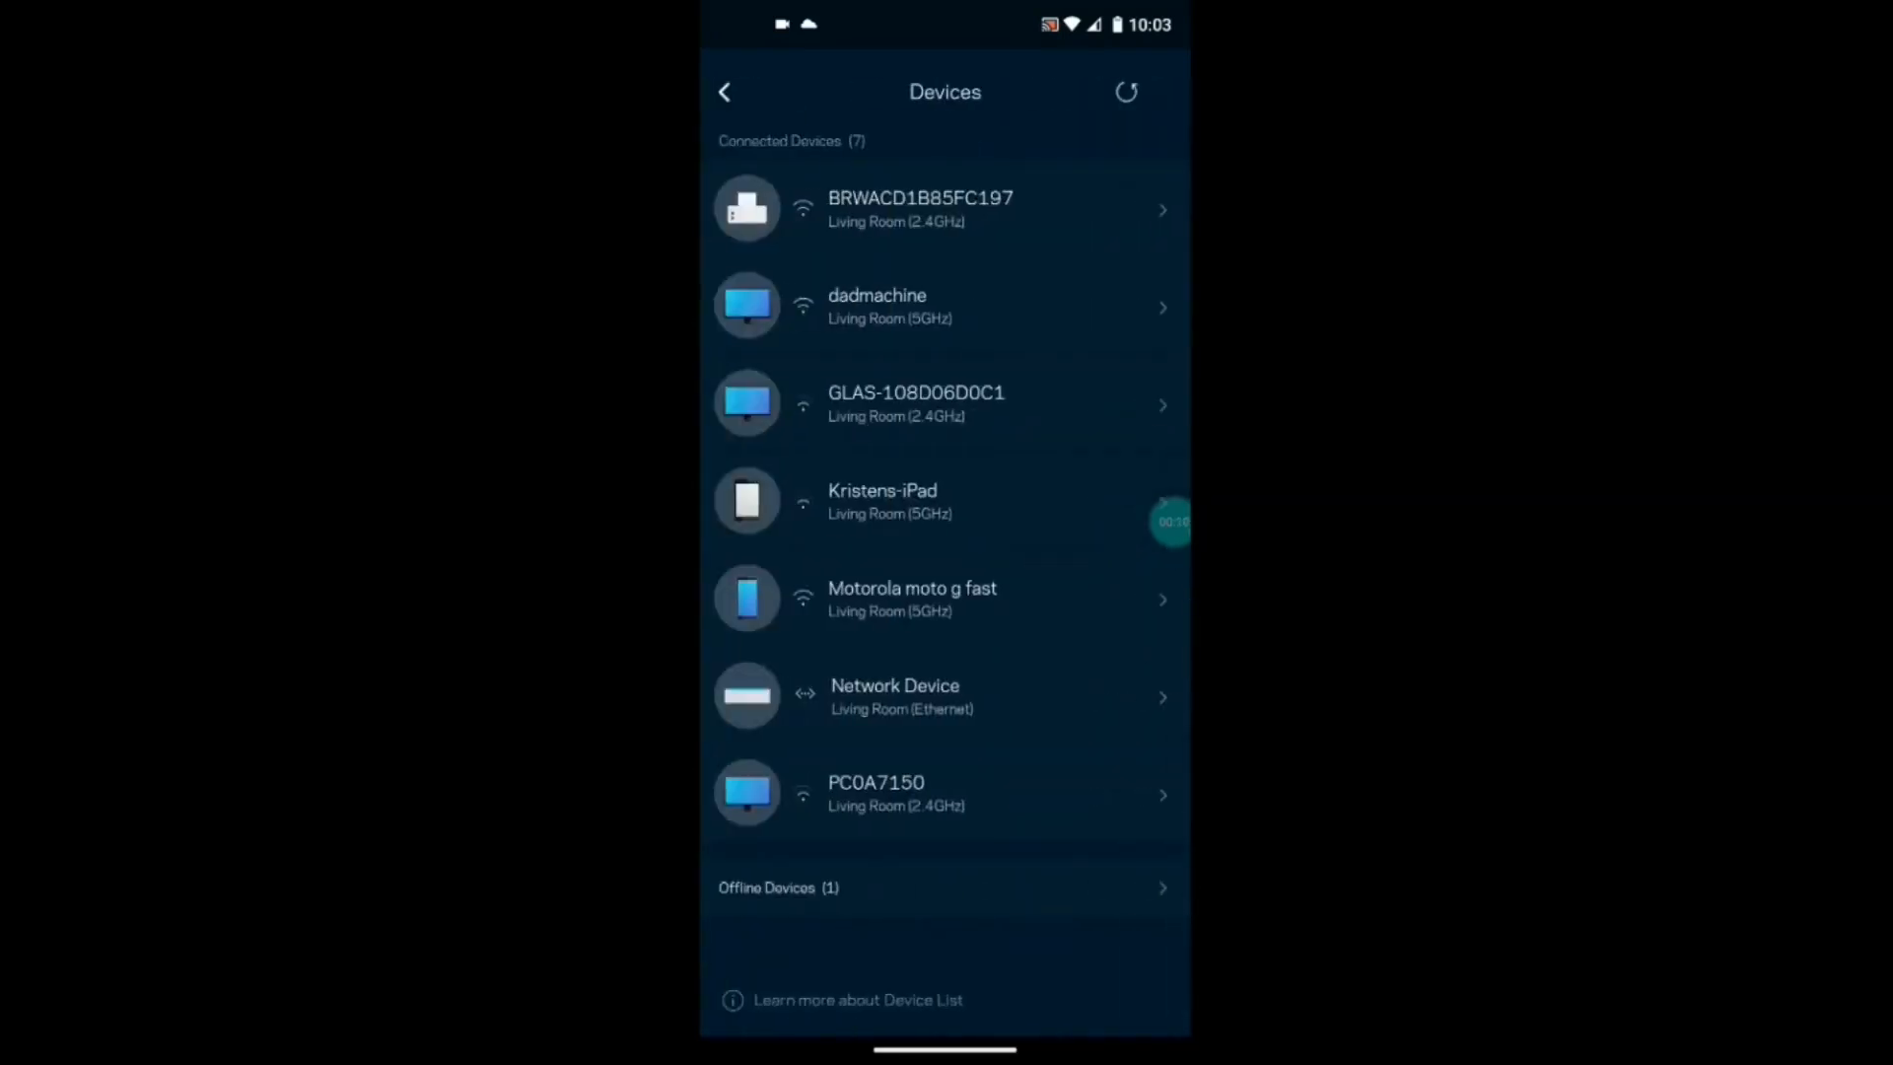
pyautogui.click(725, 91)
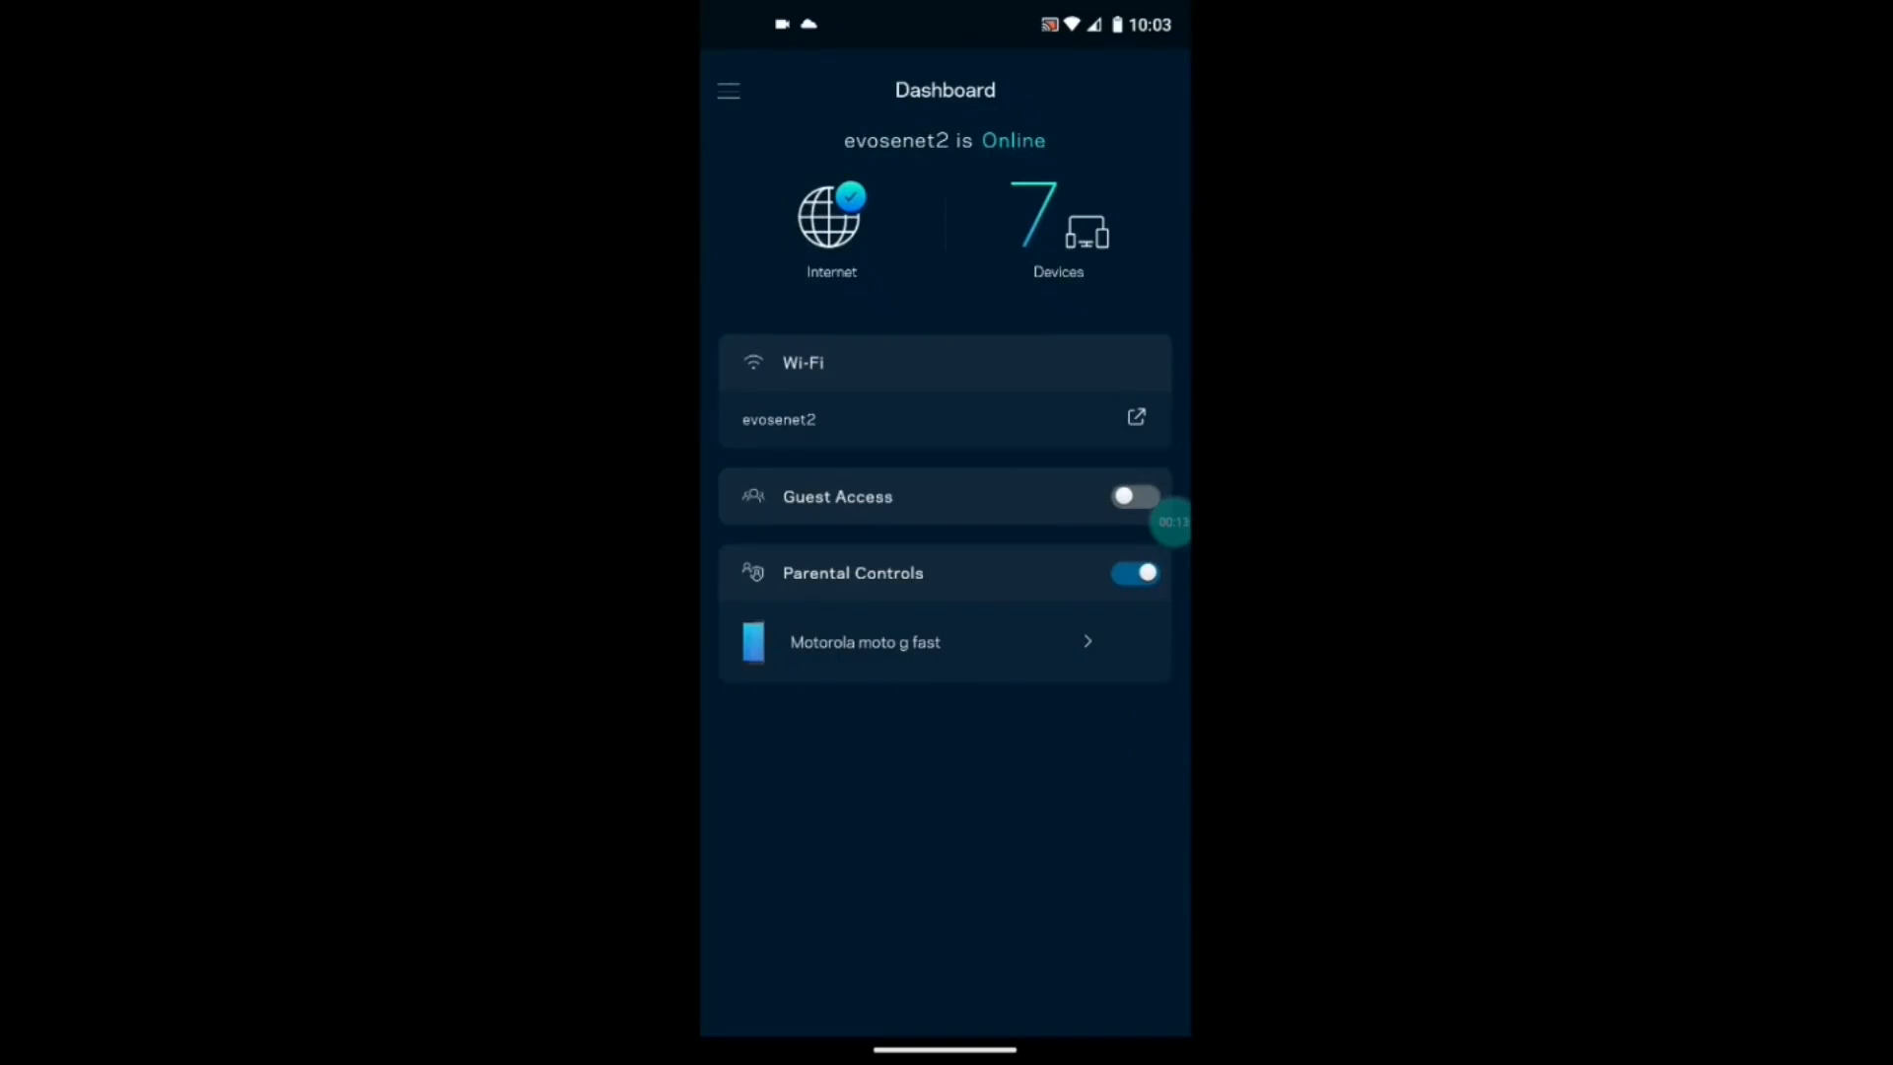
pyautogui.click(836, 497)
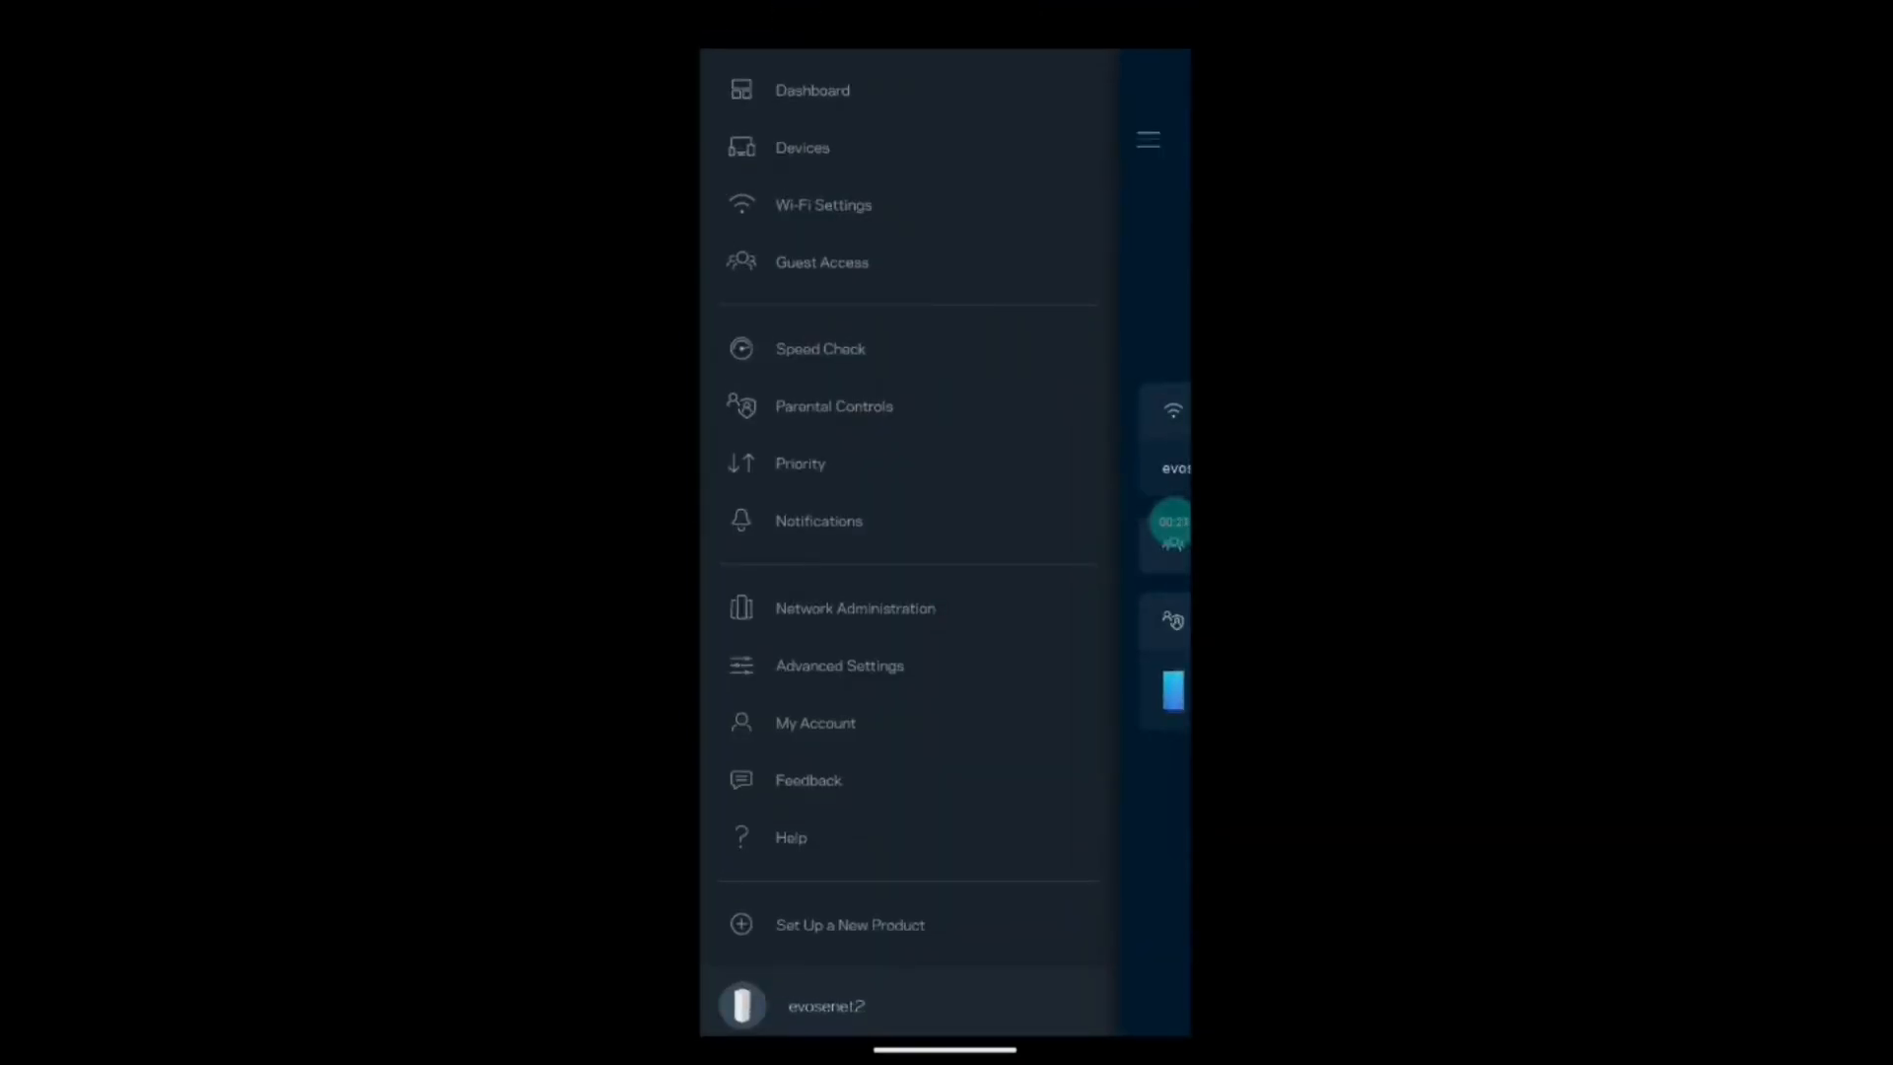
pyautogui.click(800, 463)
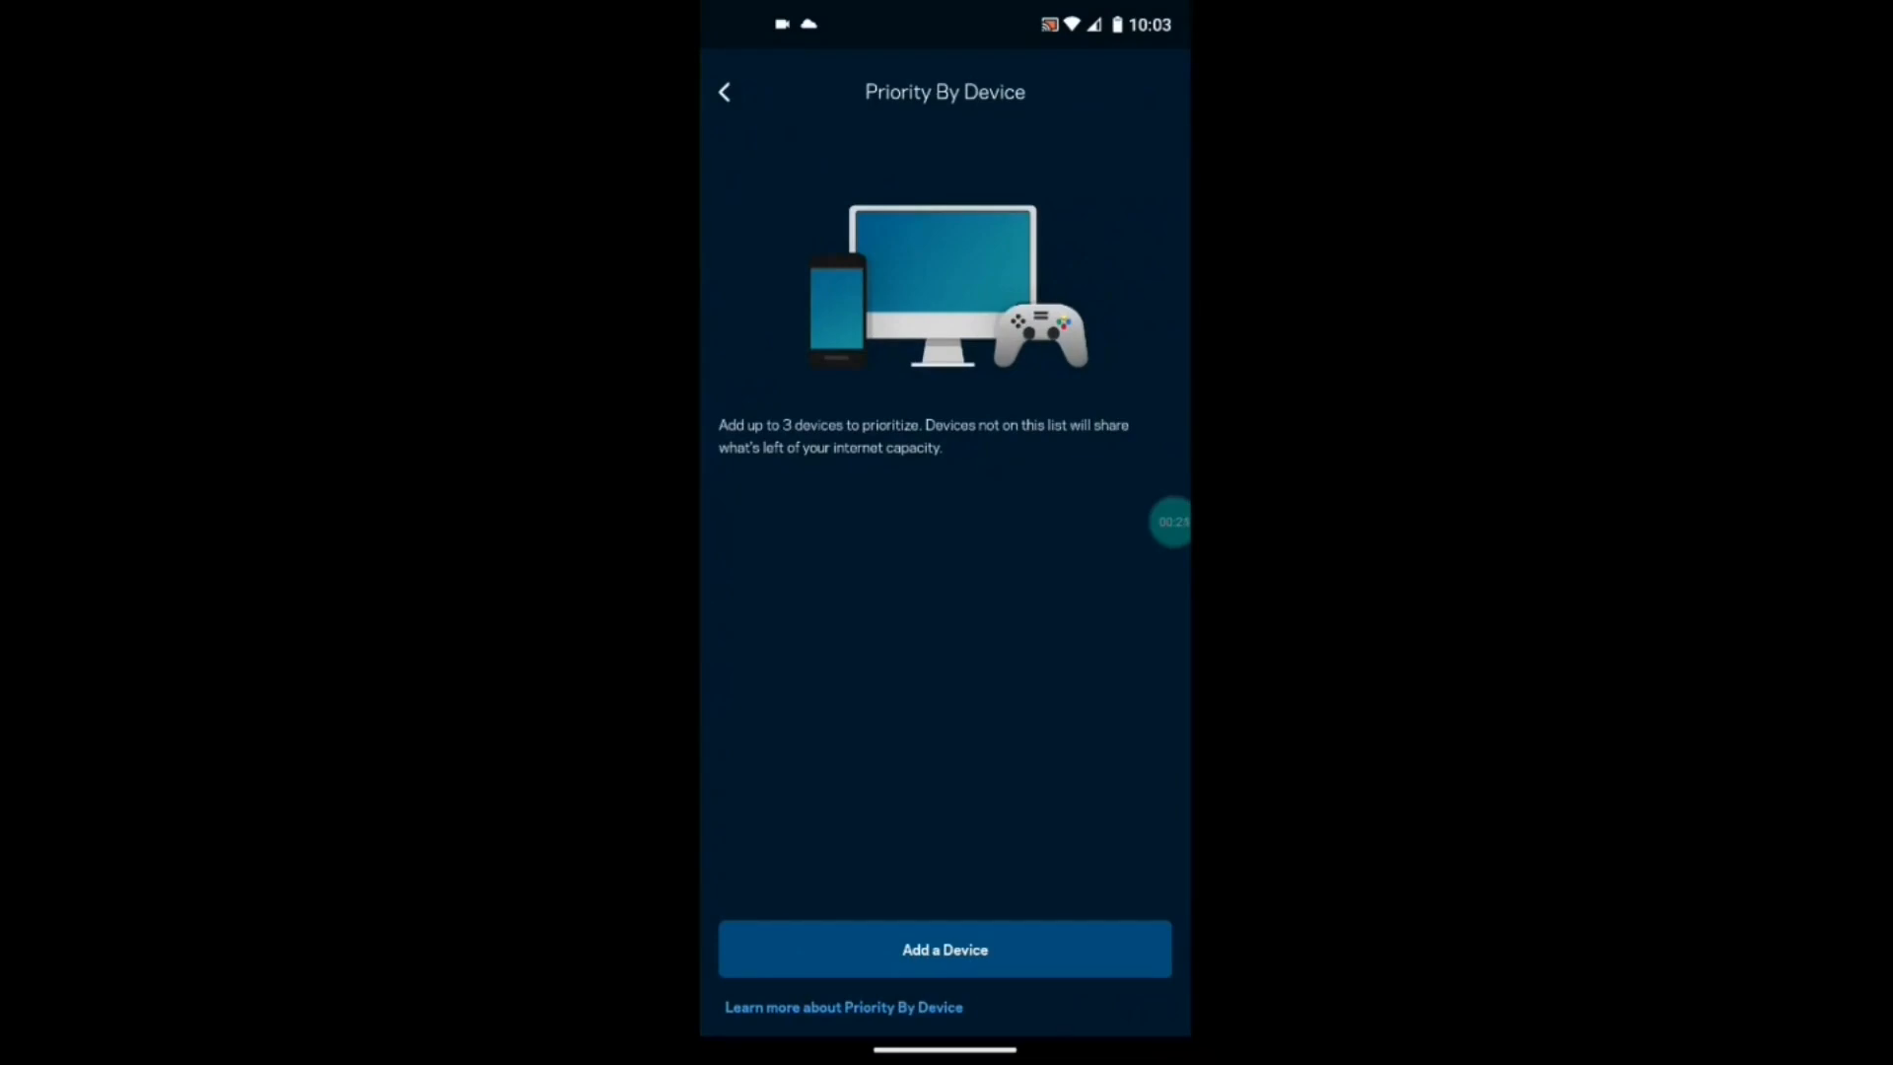
pyautogui.click(723, 92)
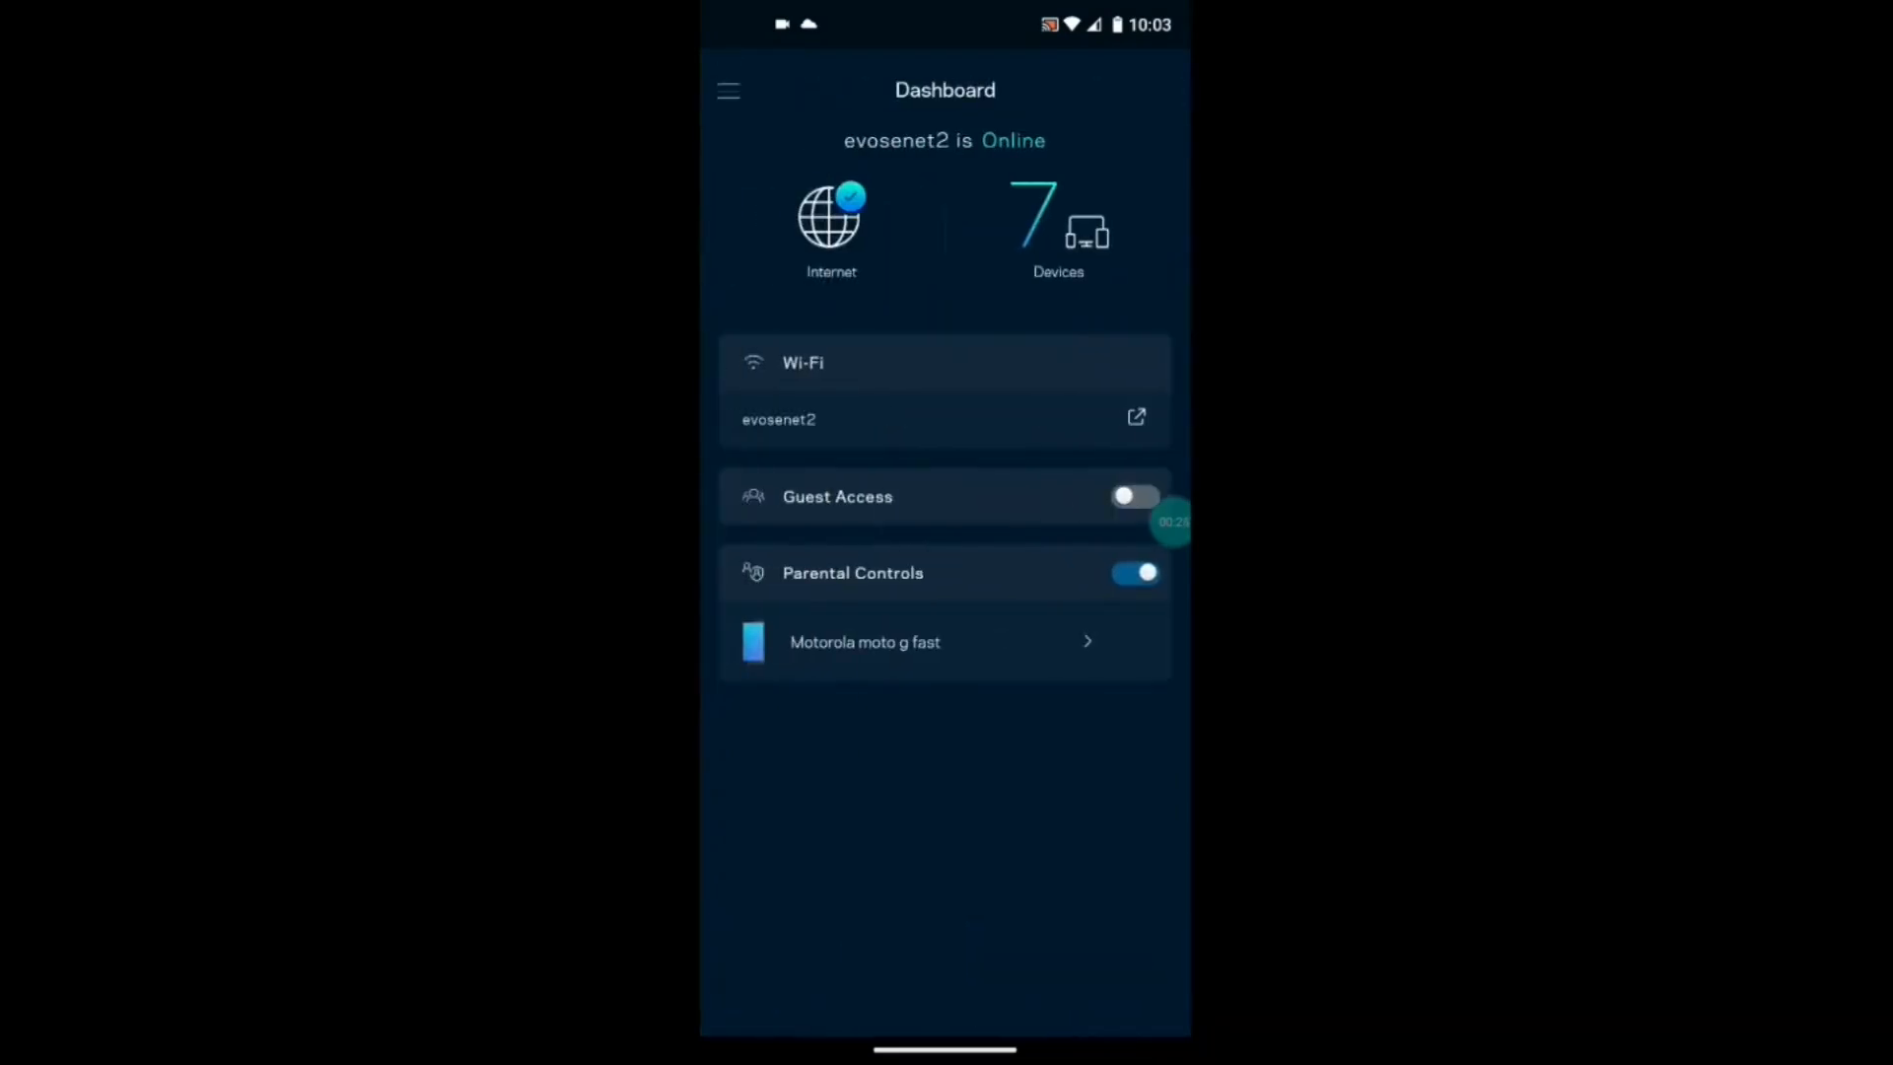
# Start new product setup, choose adding another node to evosenet2, then return to setup choices.
pyautogui.click(726, 91)
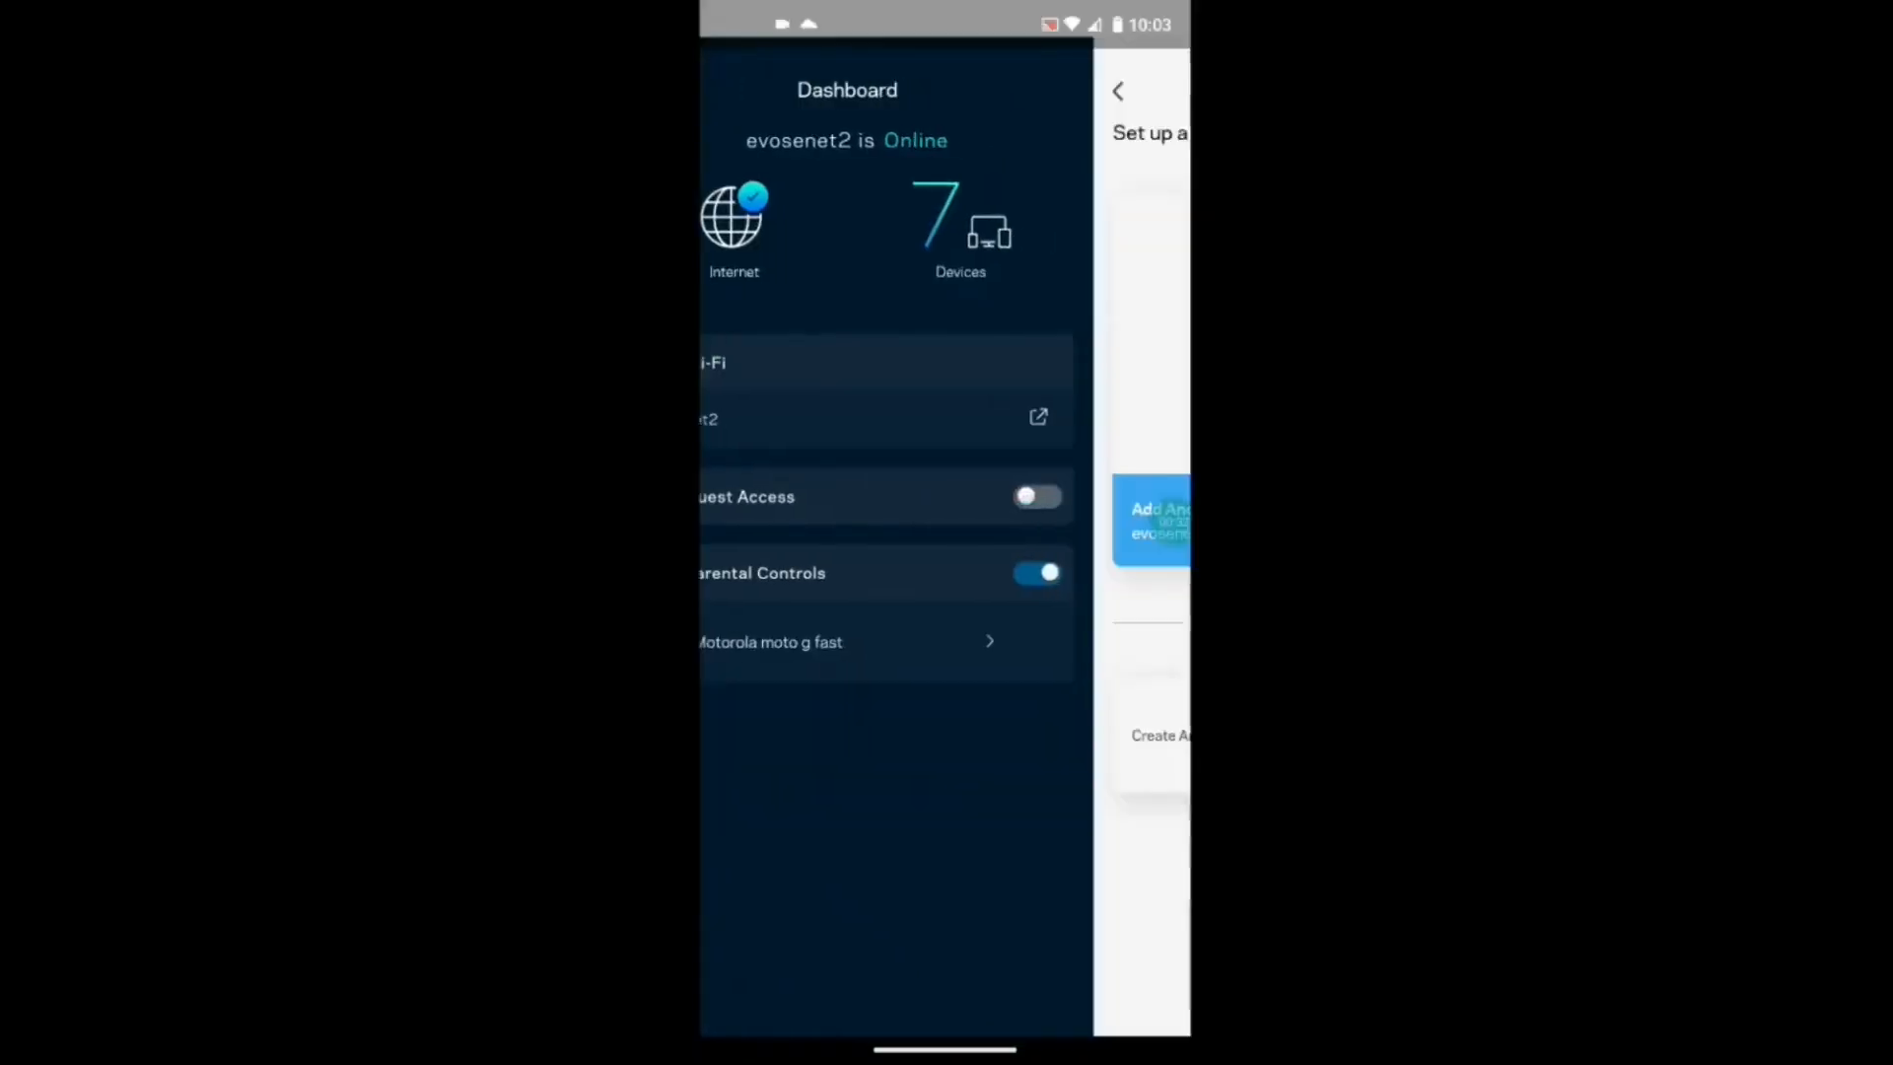
pyautogui.click(1158, 519)
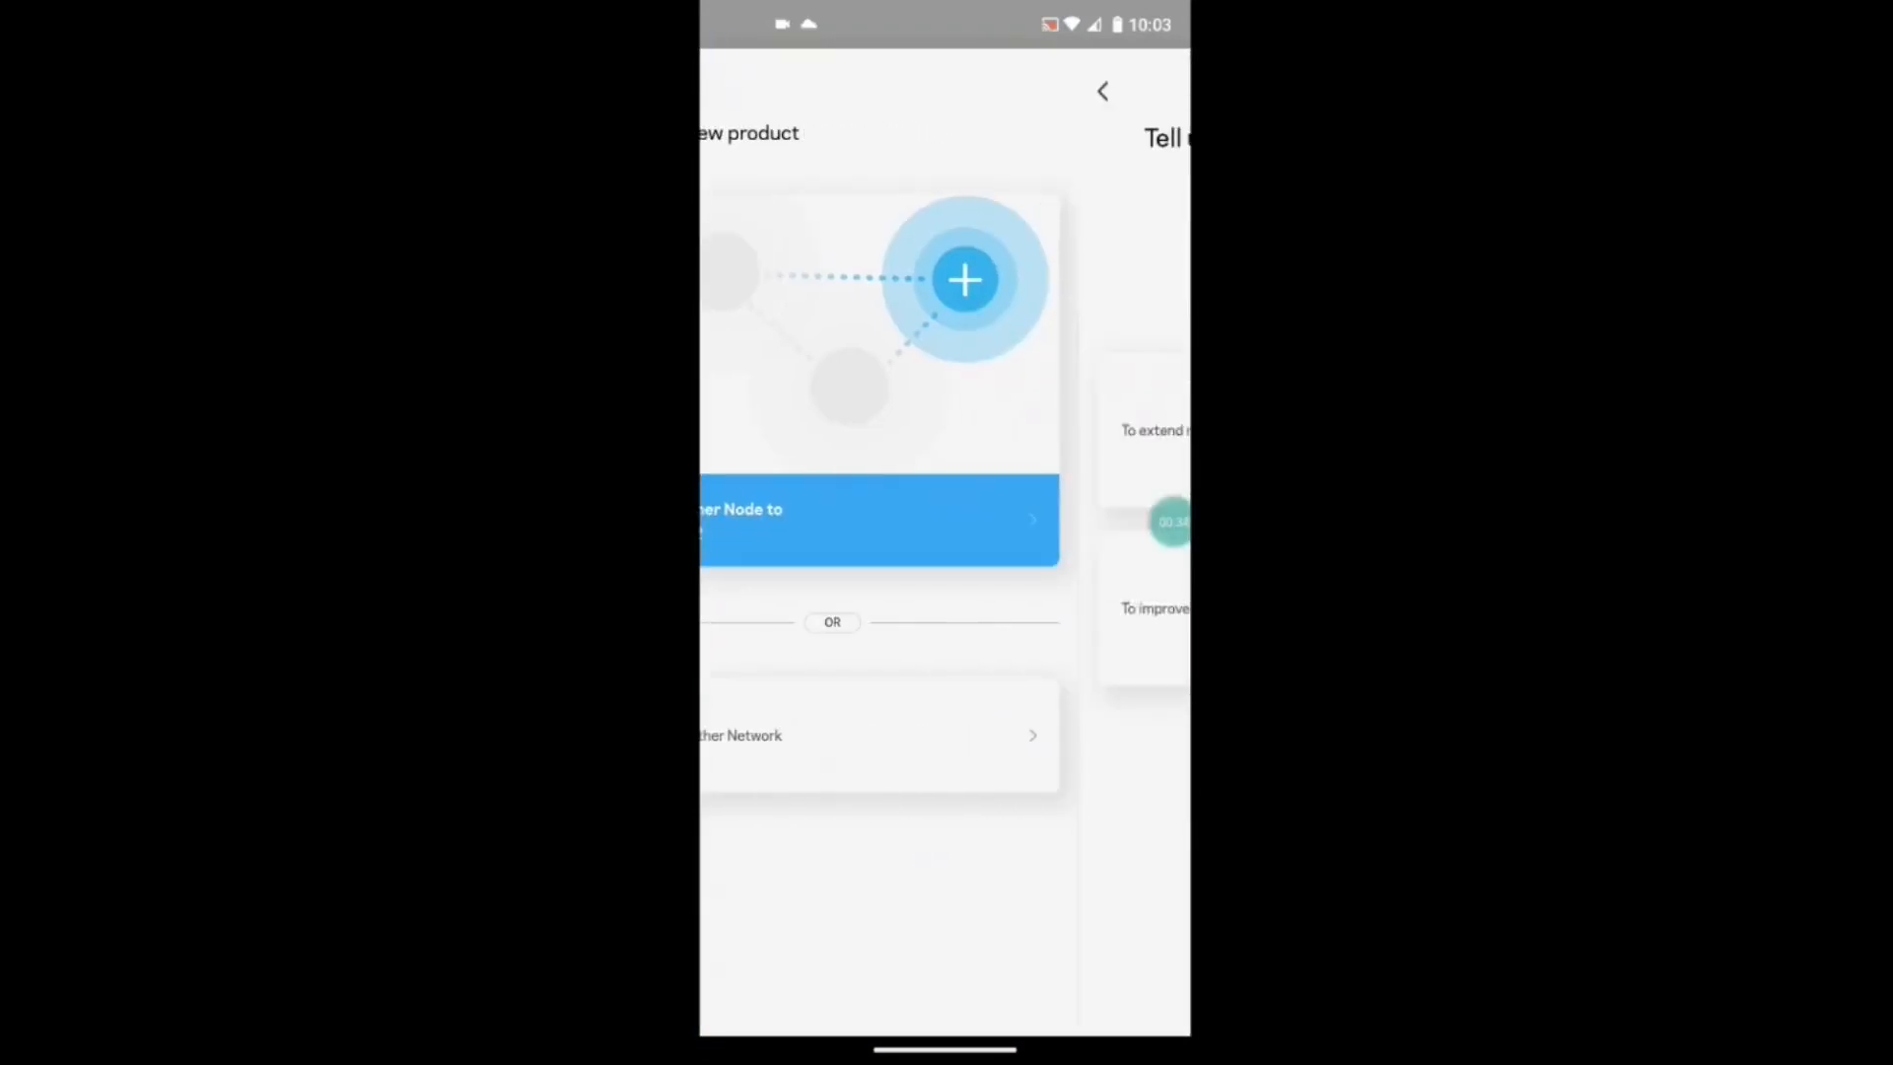
pyautogui.click(878, 520)
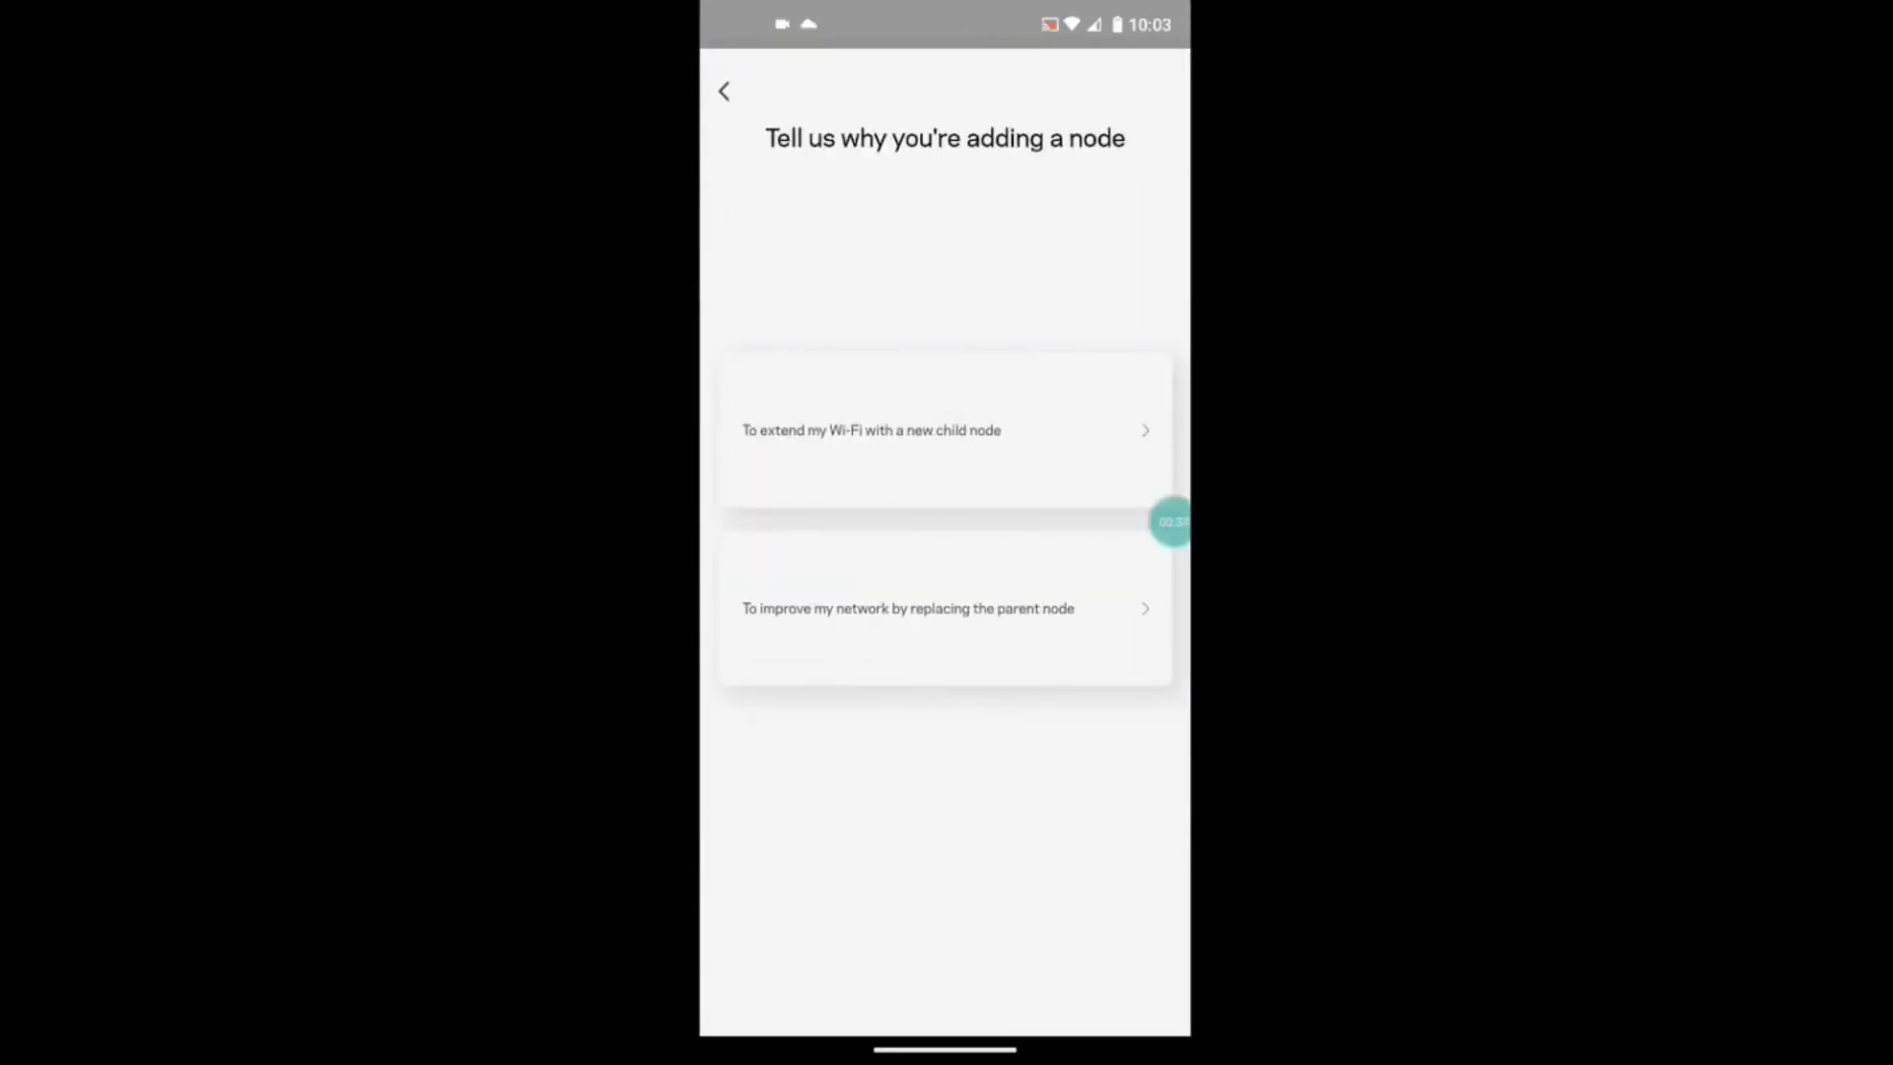
pyautogui.click(944, 430)
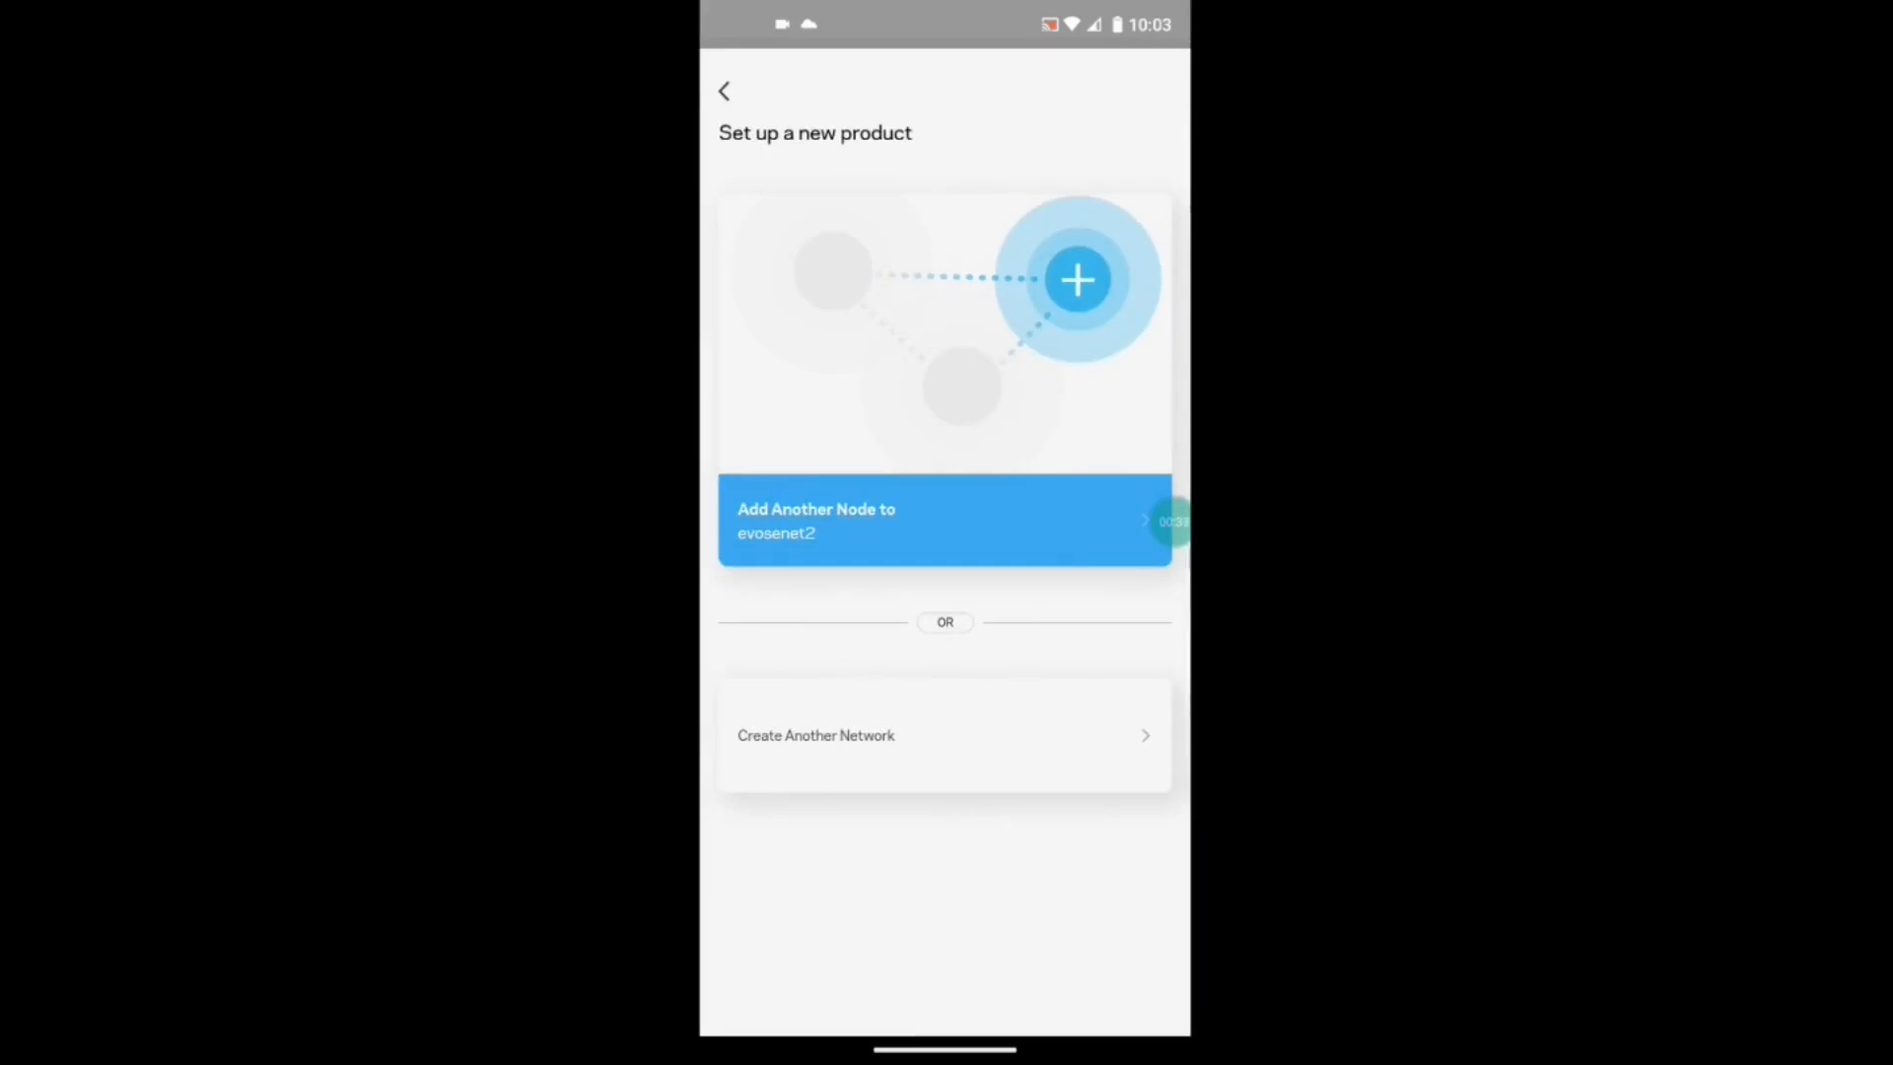
pyautogui.click(725, 90)
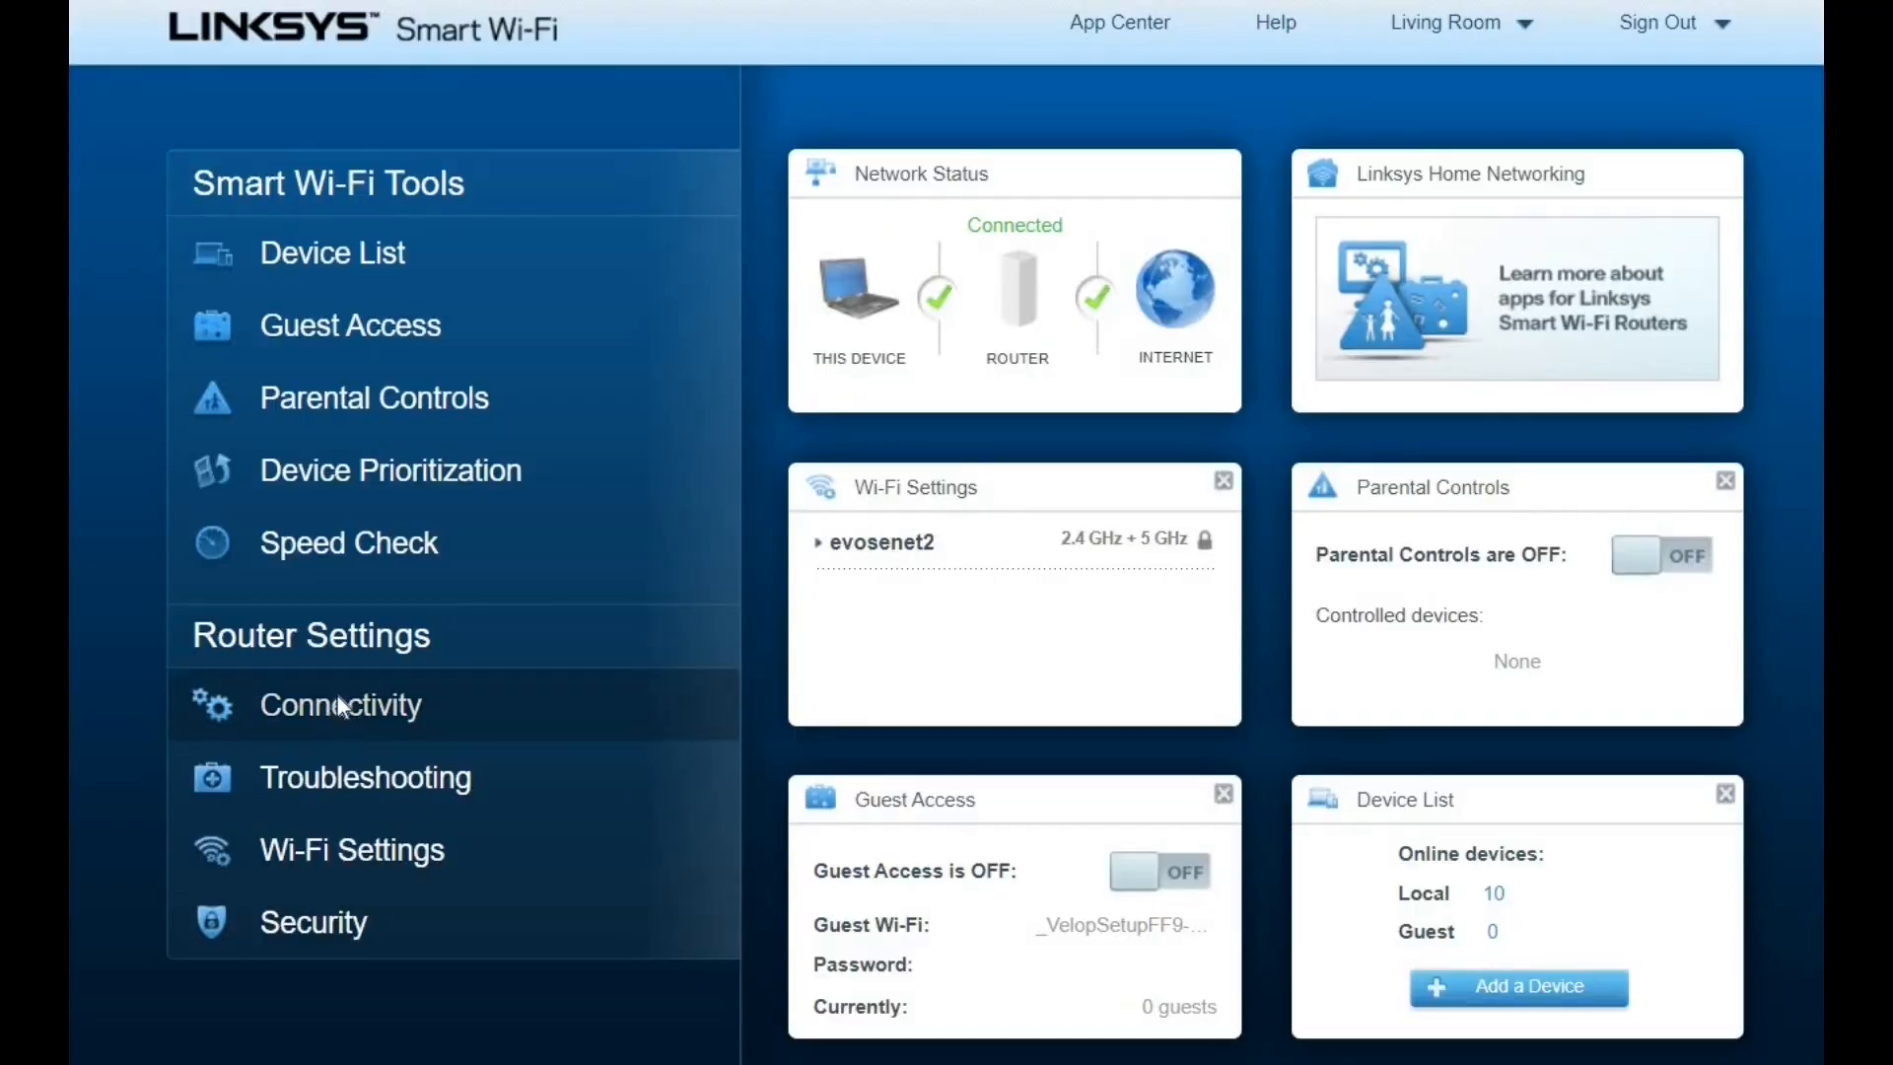
pyautogui.click(340, 705)
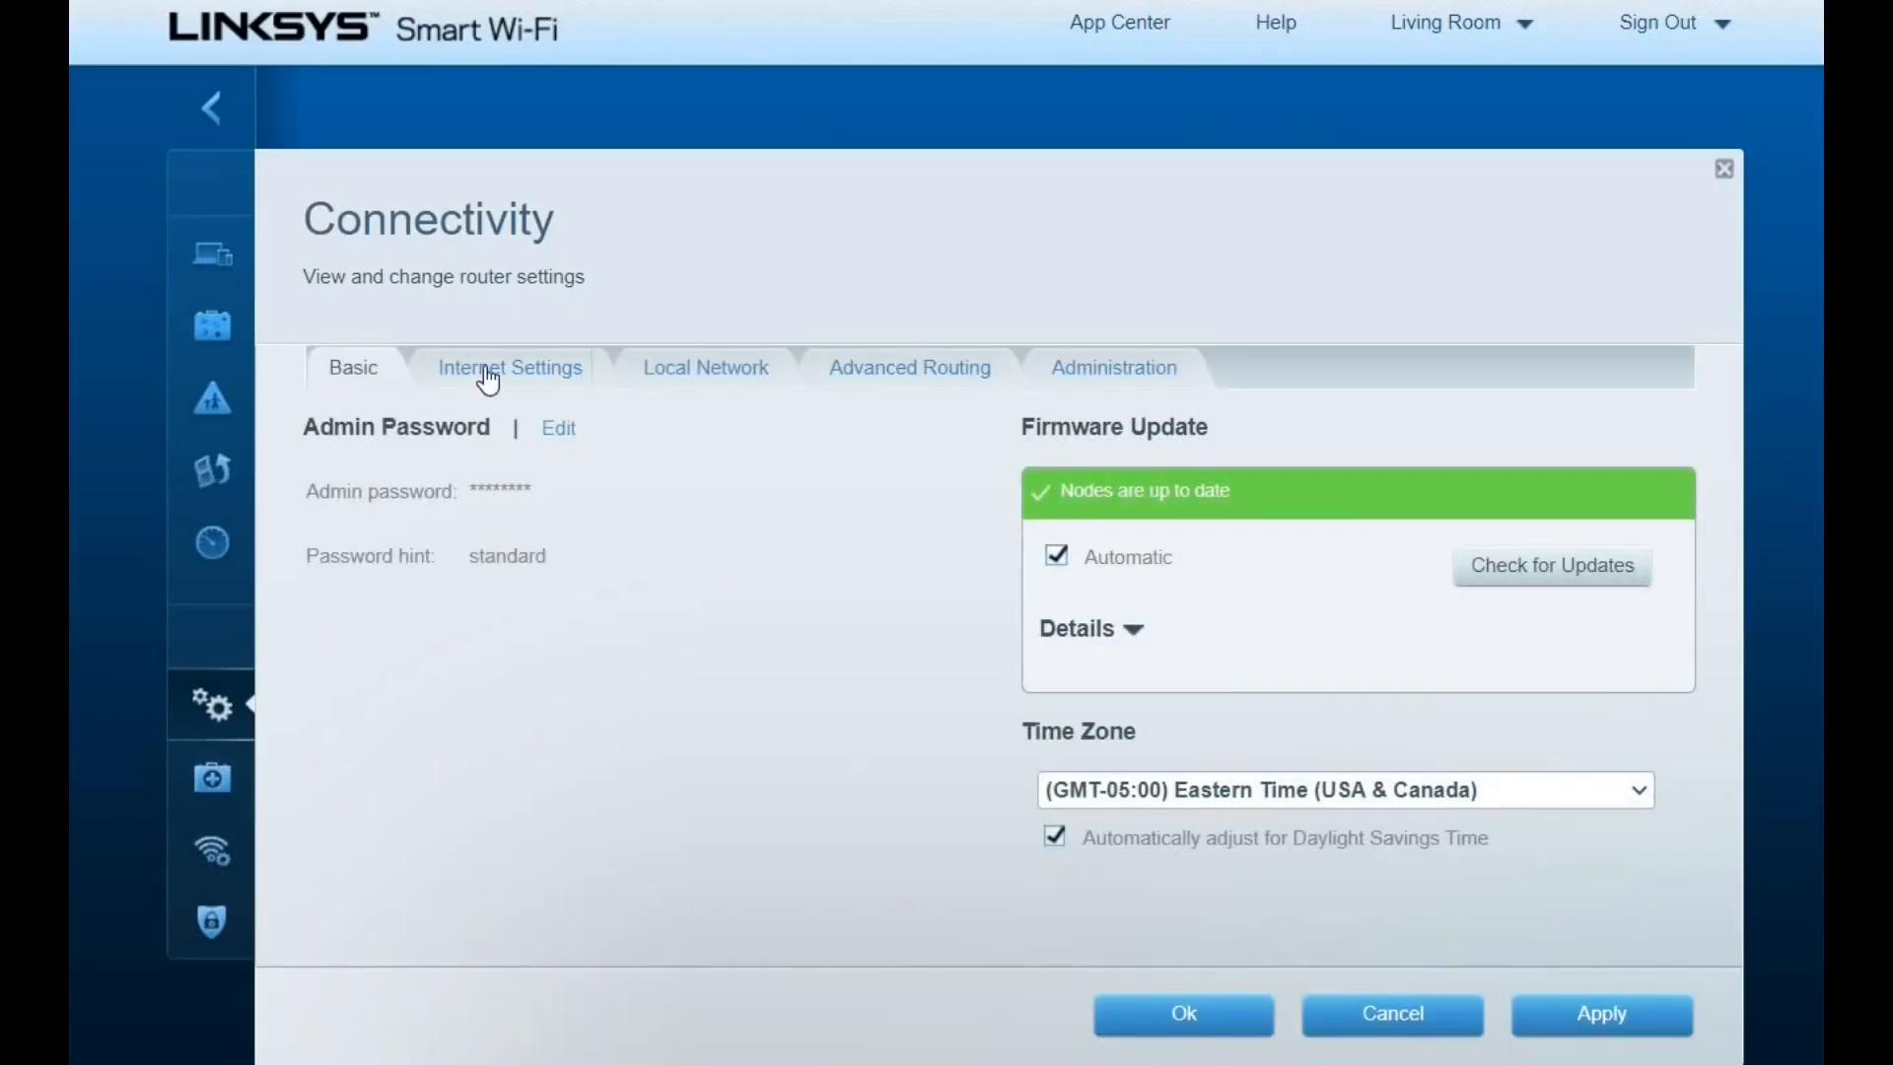
pyautogui.click(509, 368)
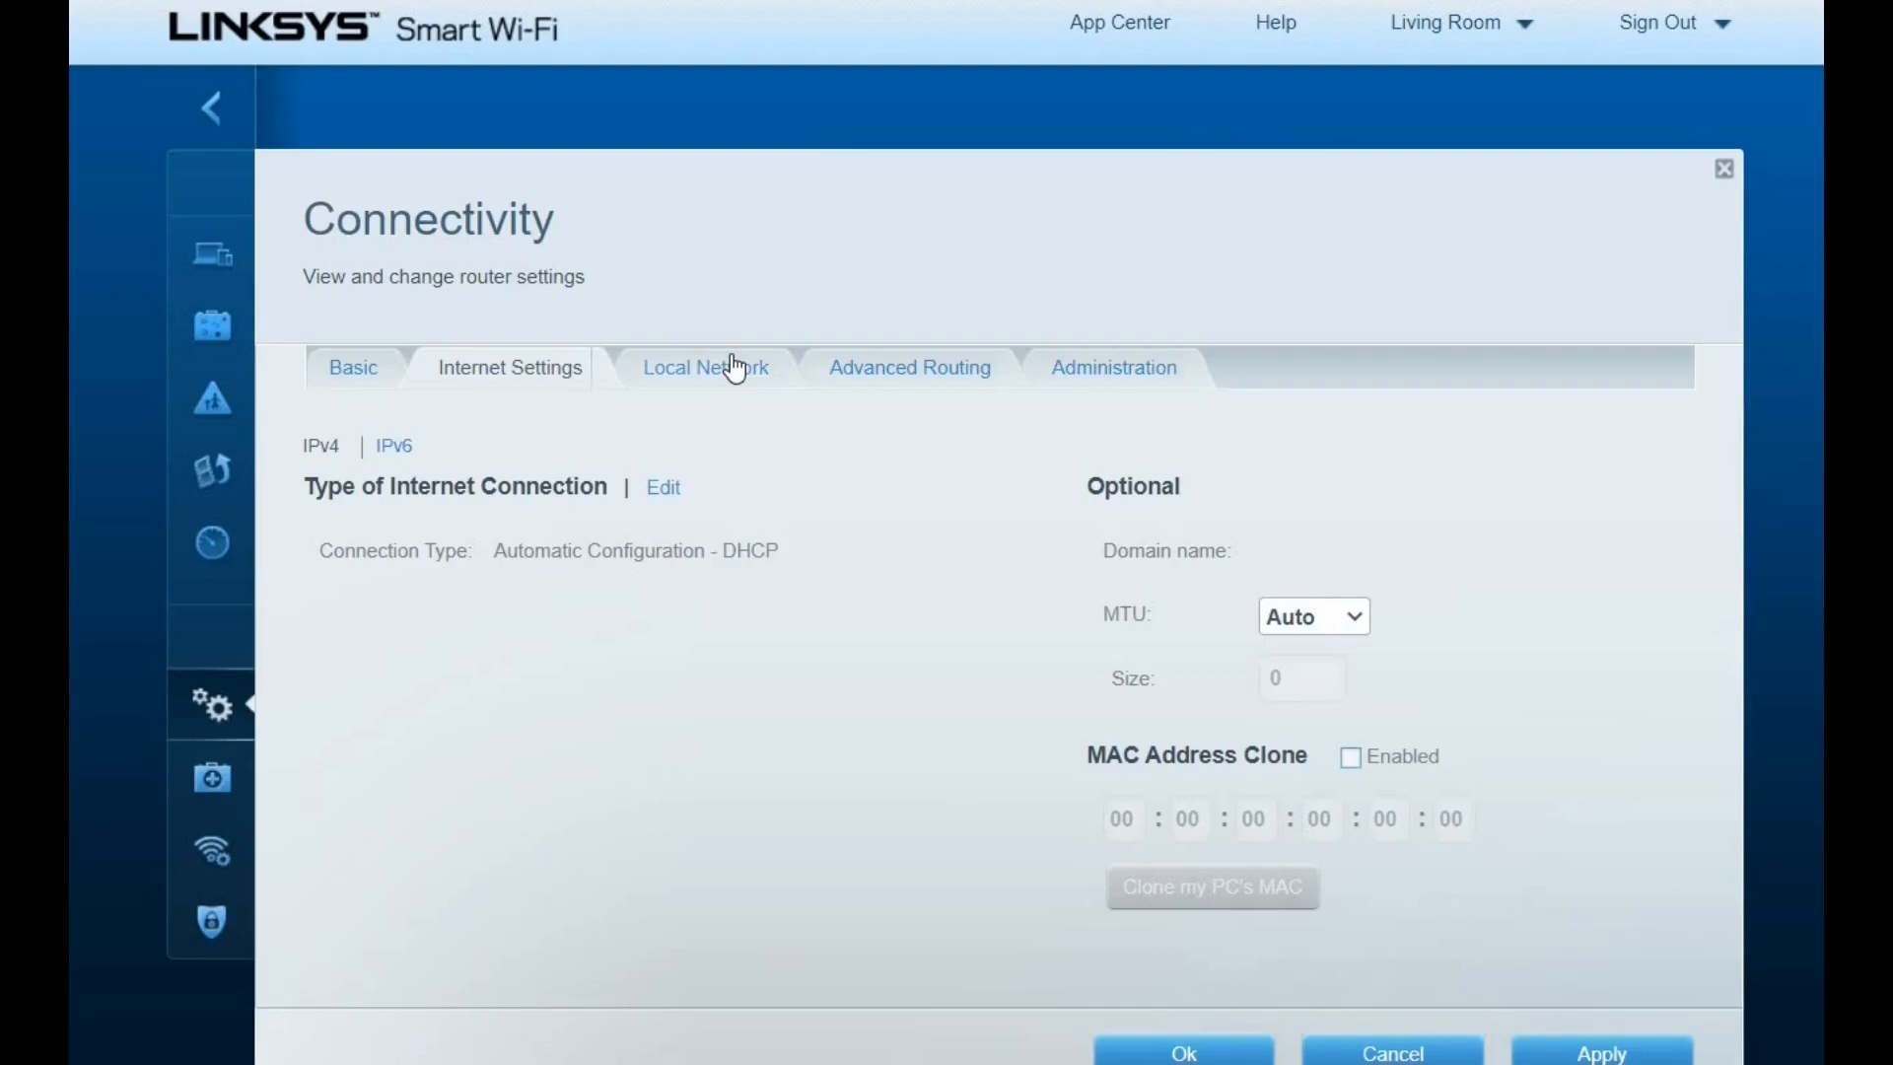
pyautogui.click(706, 367)
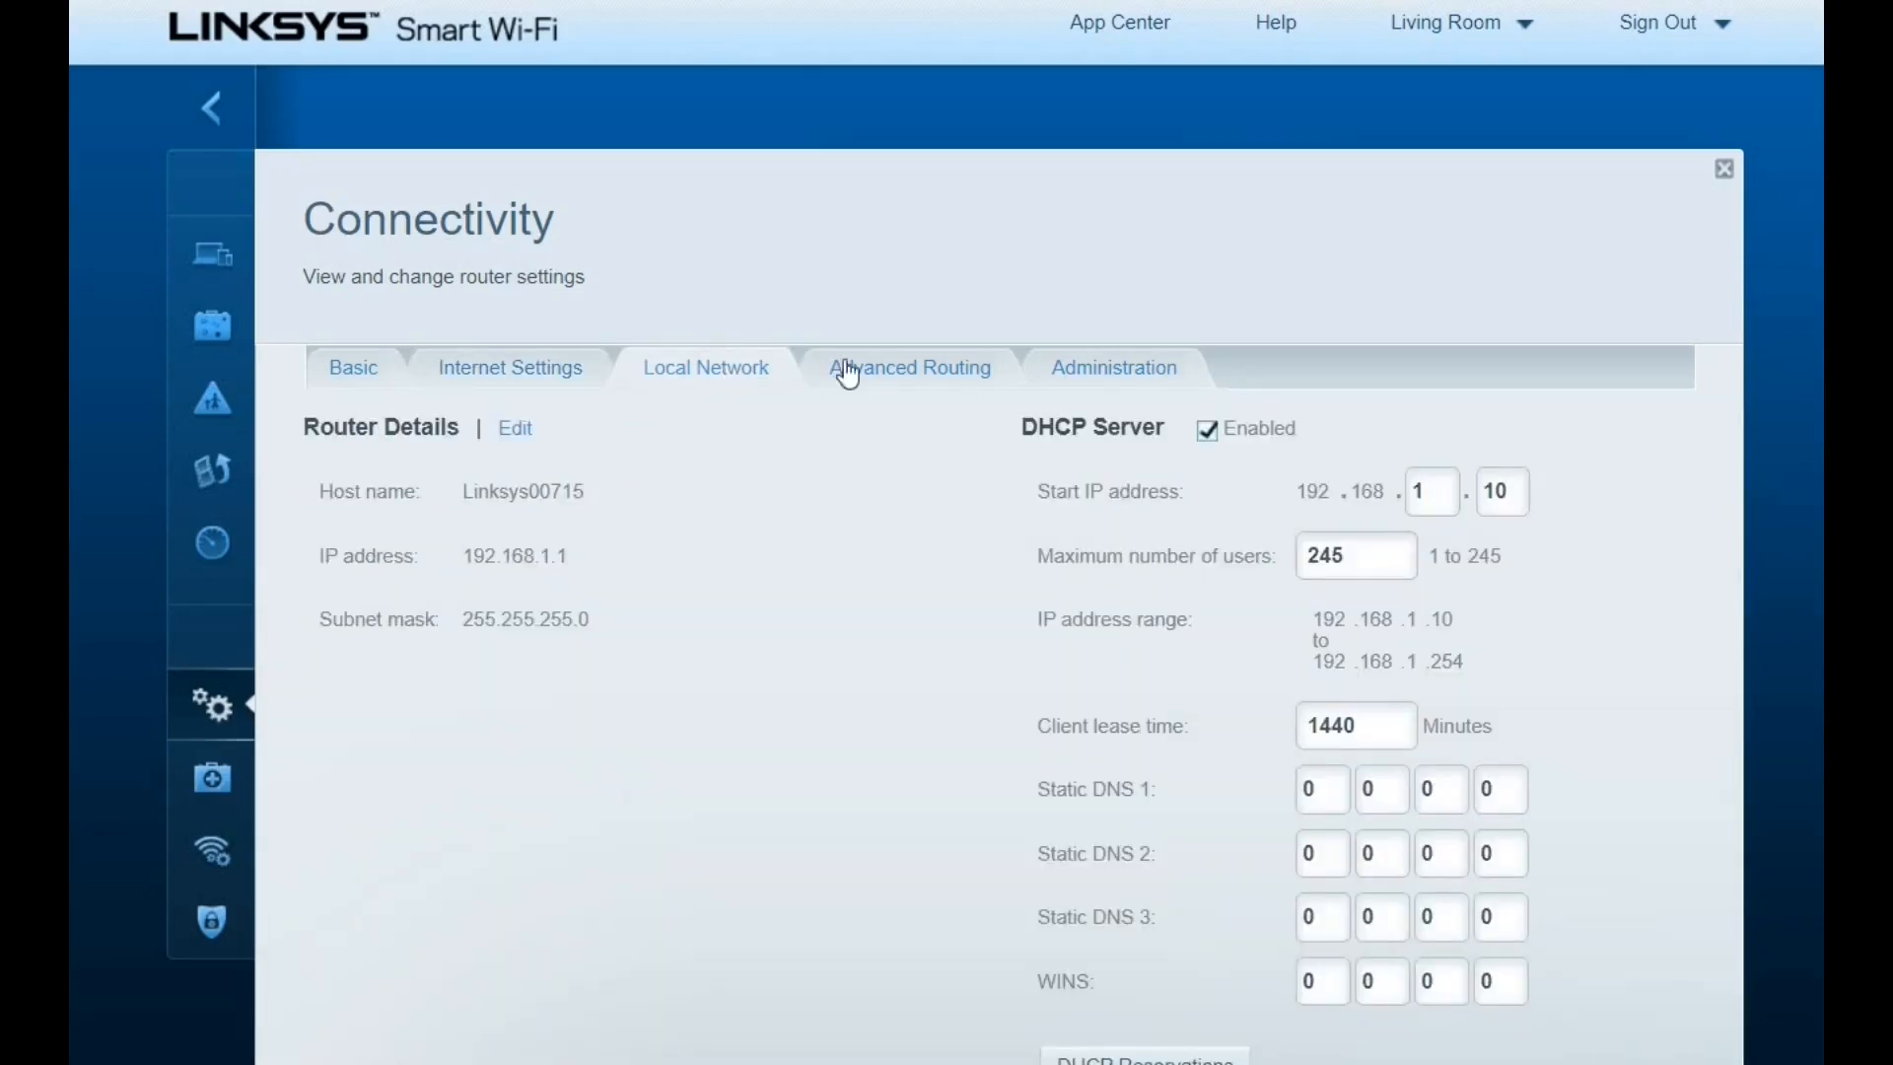
pyautogui.click(909, 368)
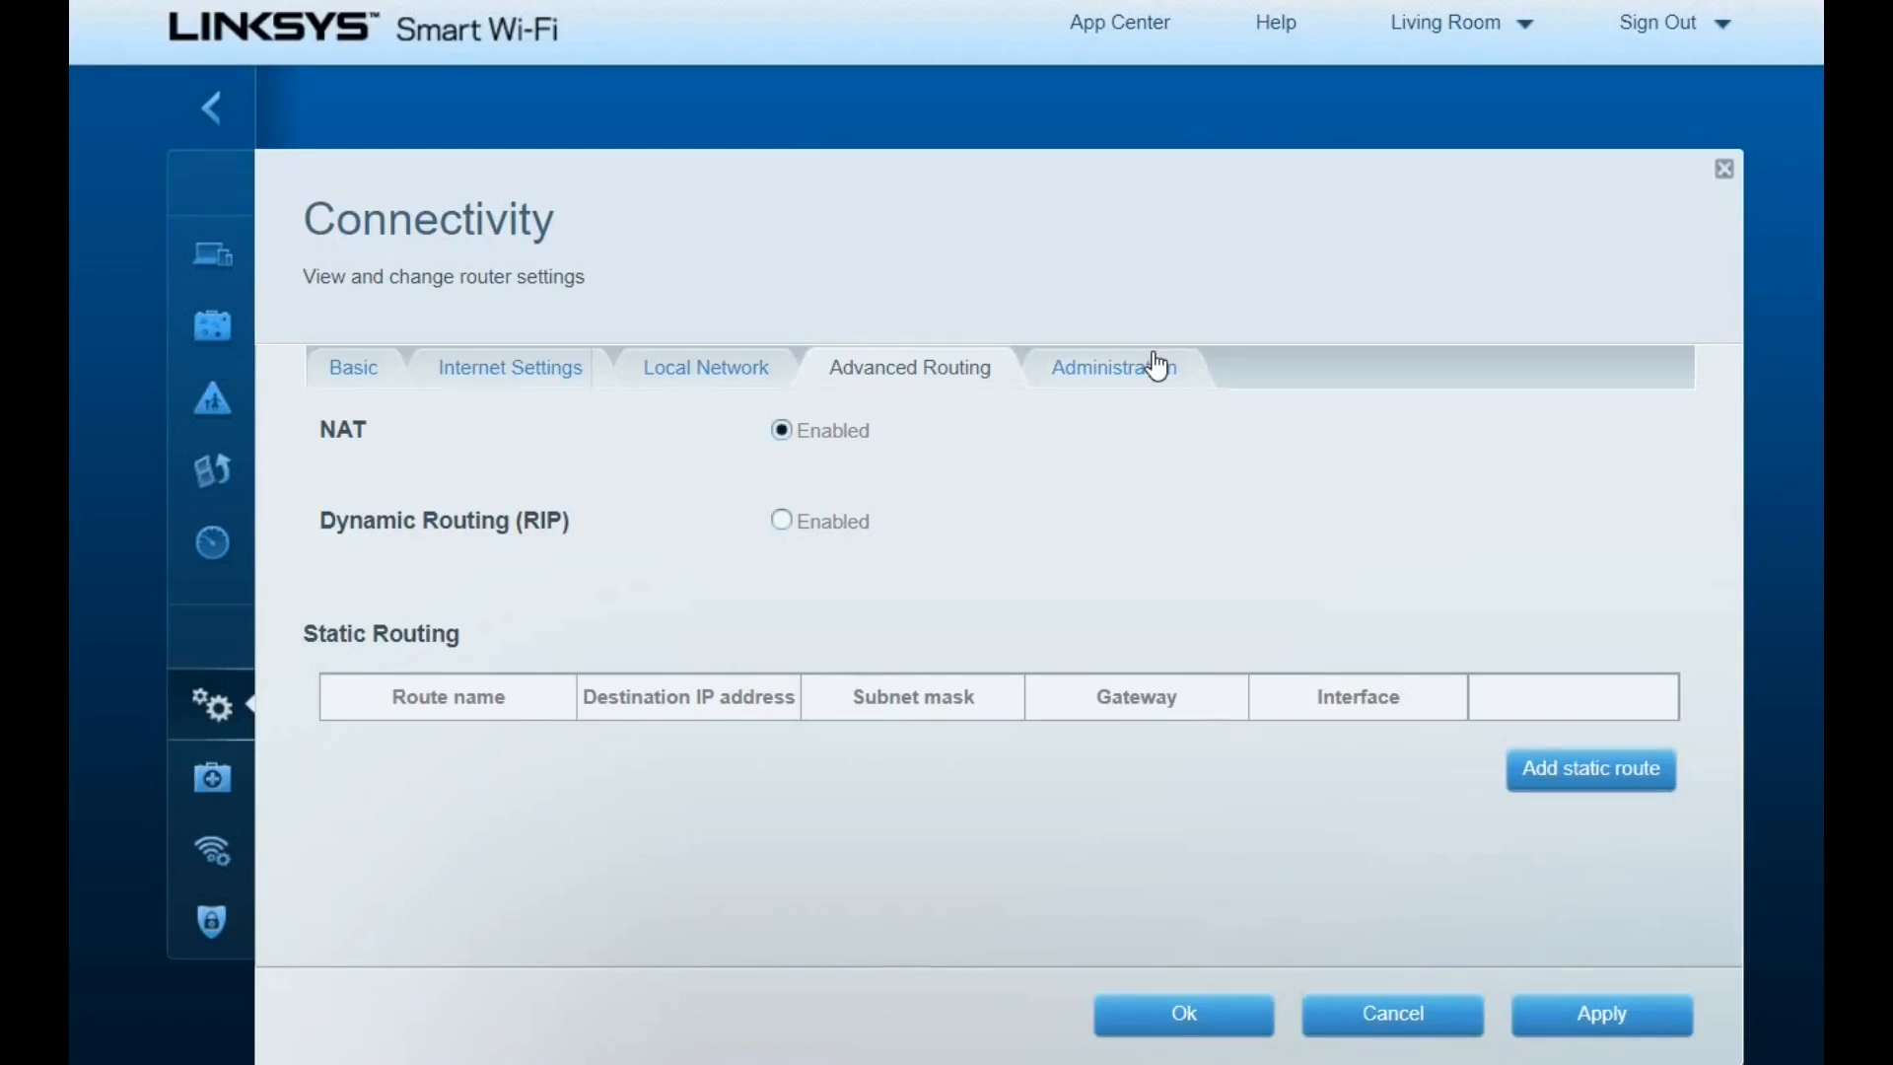
pyautogui.click(1113, 367)
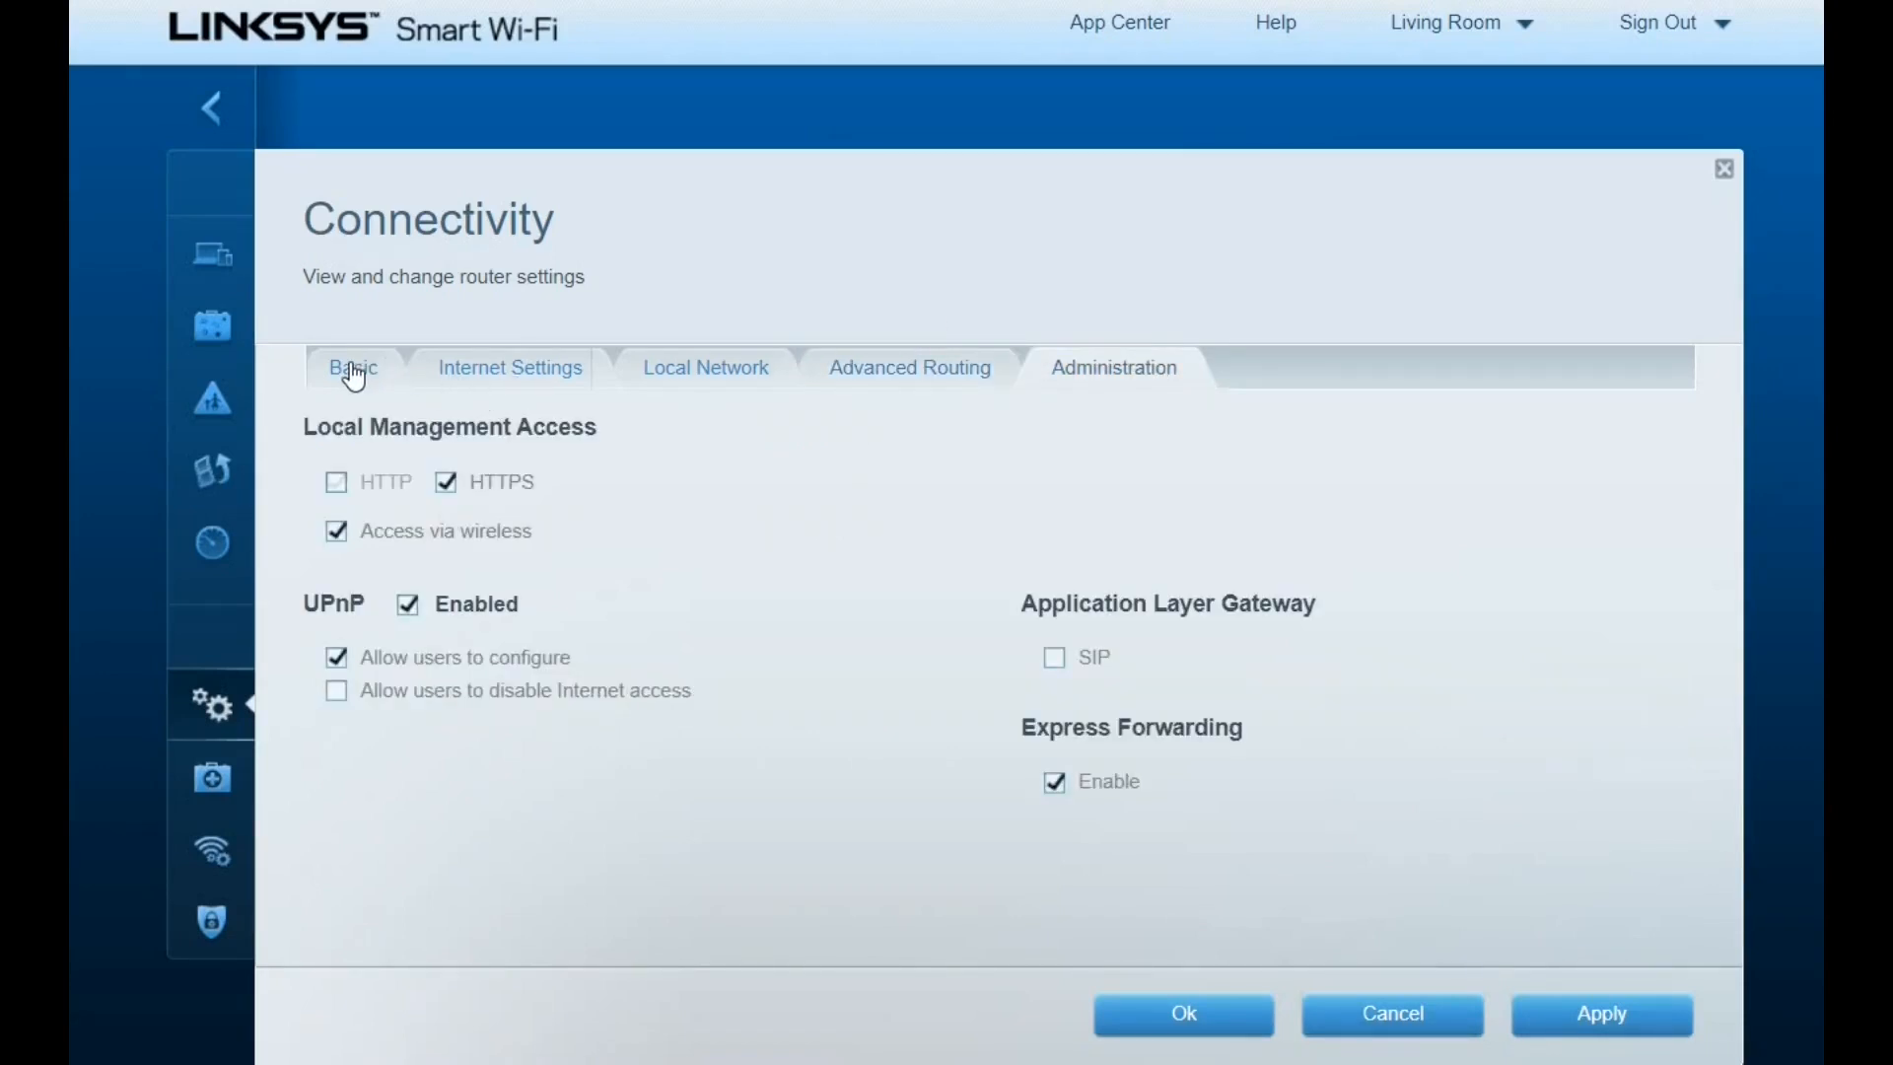
pyautogui.click(352, 368)
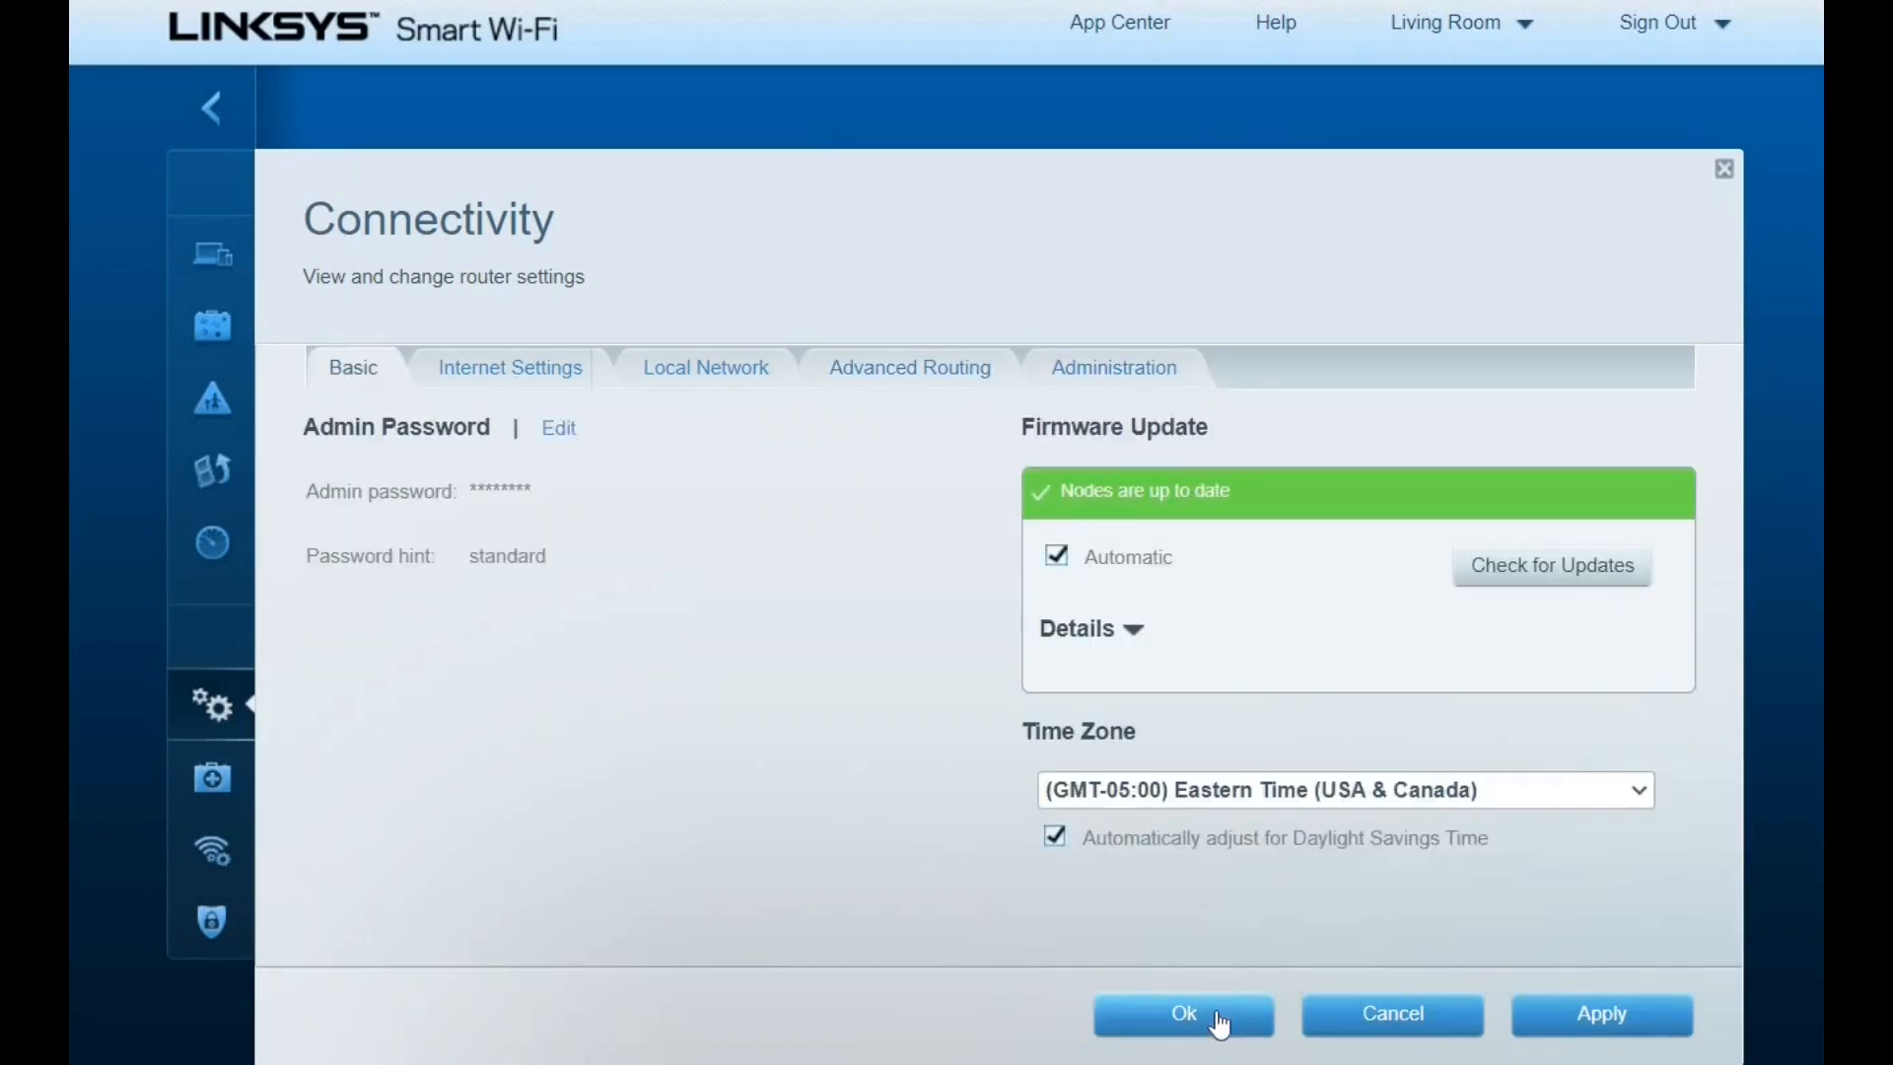
pyautogui.click(1183, 1041)
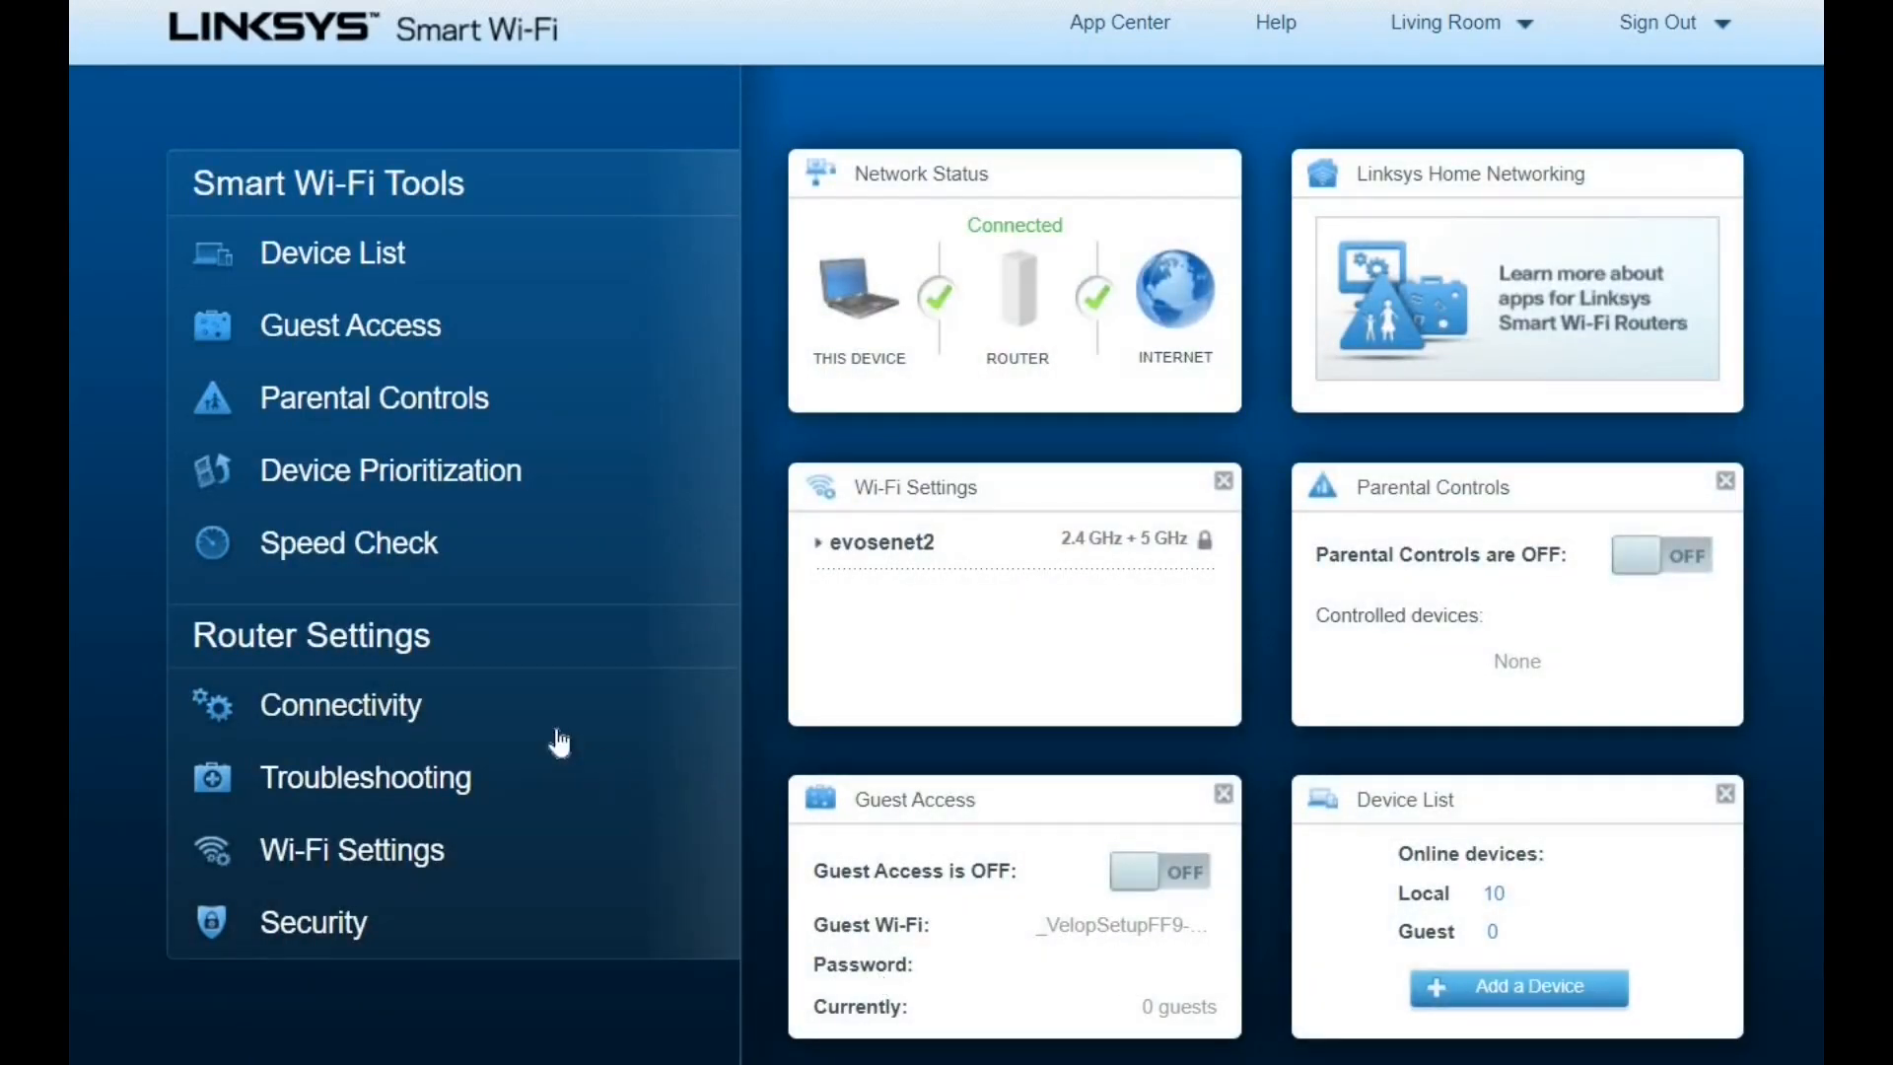
pyautogui.moveTo(443, 499)
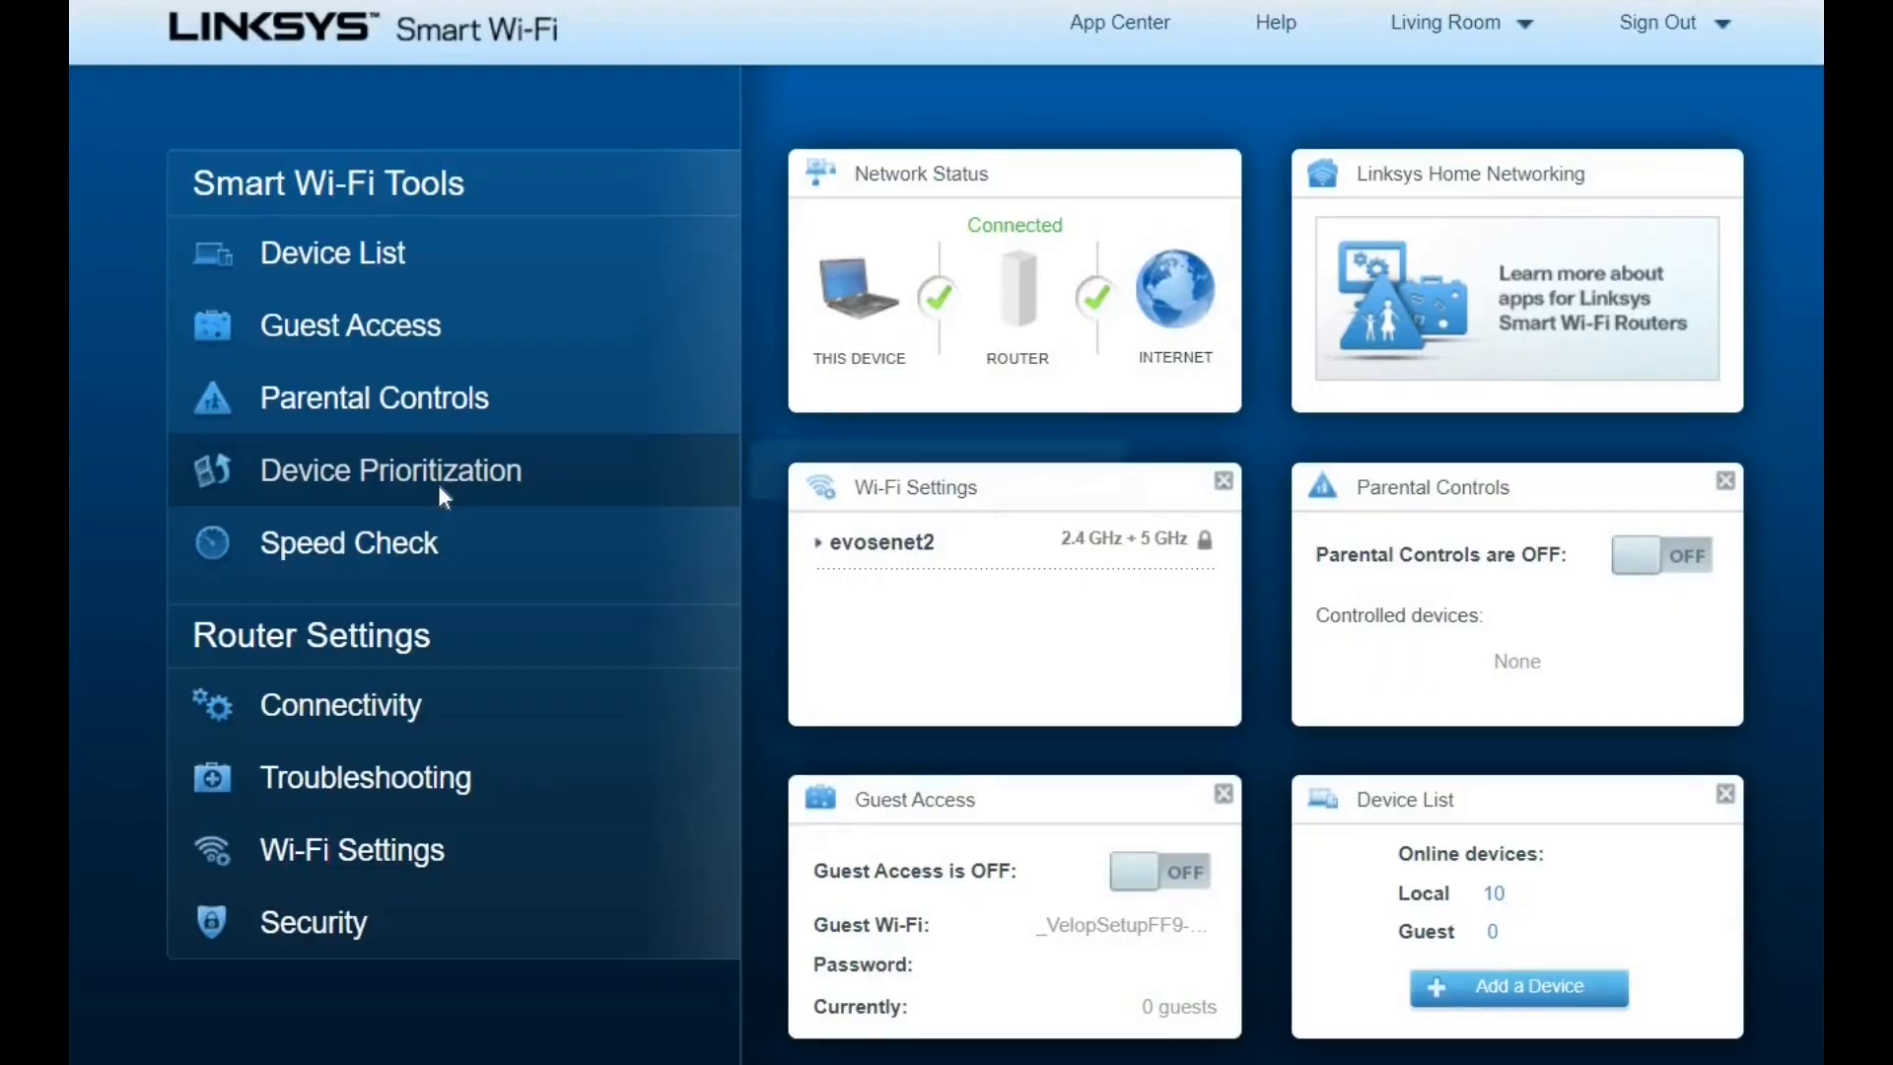
# Open Device Prioritization under Smart Wi-Fi Tools in the web dashboard.
pyautogui.click(390, 470)
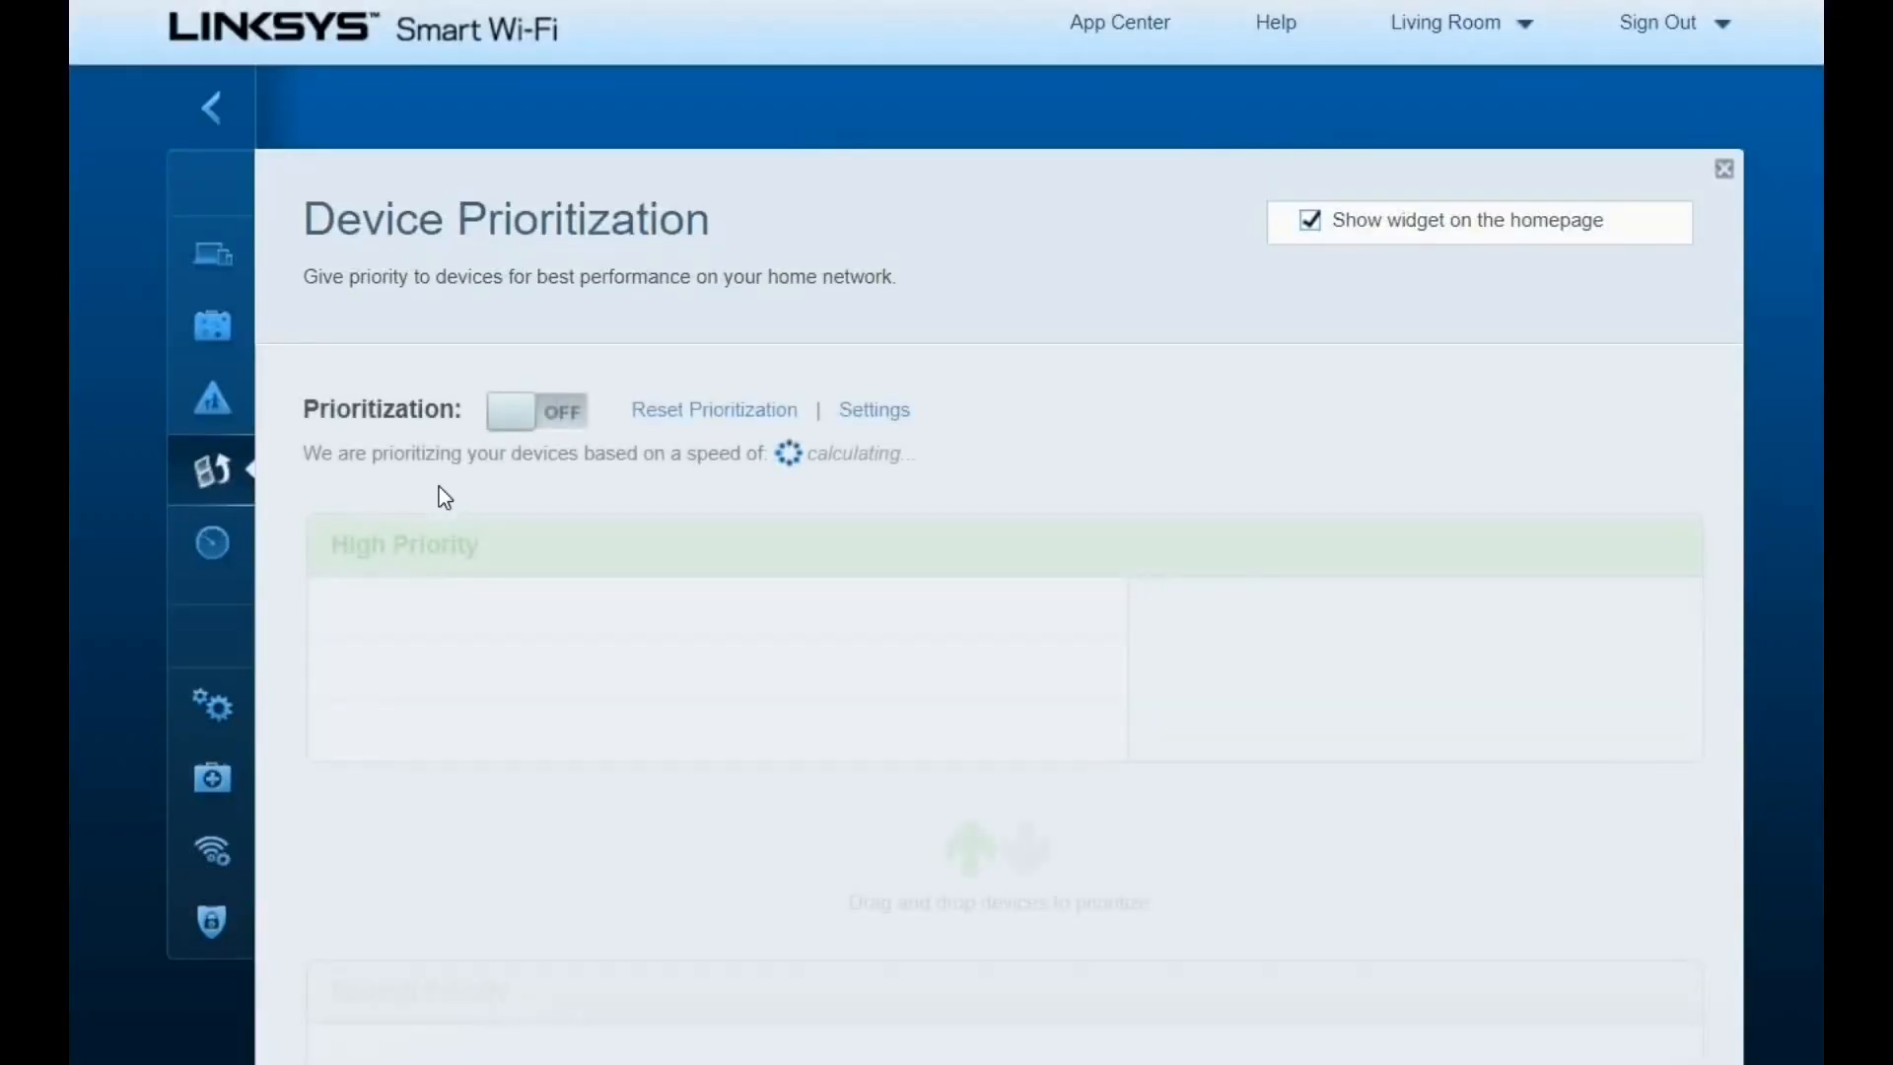